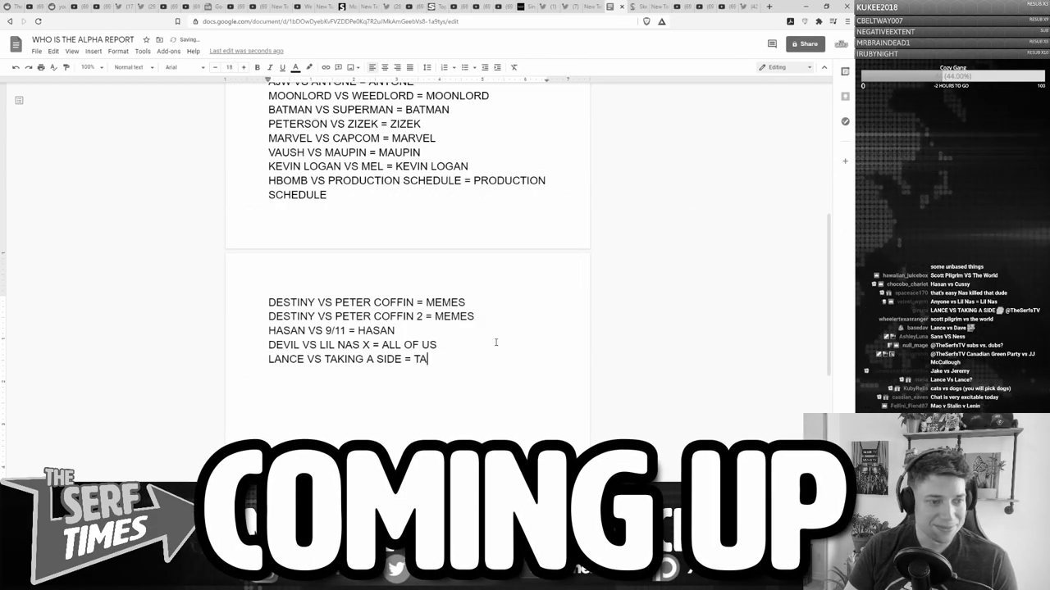
Step: Type 'LANCE IS' at the top of the page, resize it, and continue with 'NO LONGER'
text(KING A SIDE)
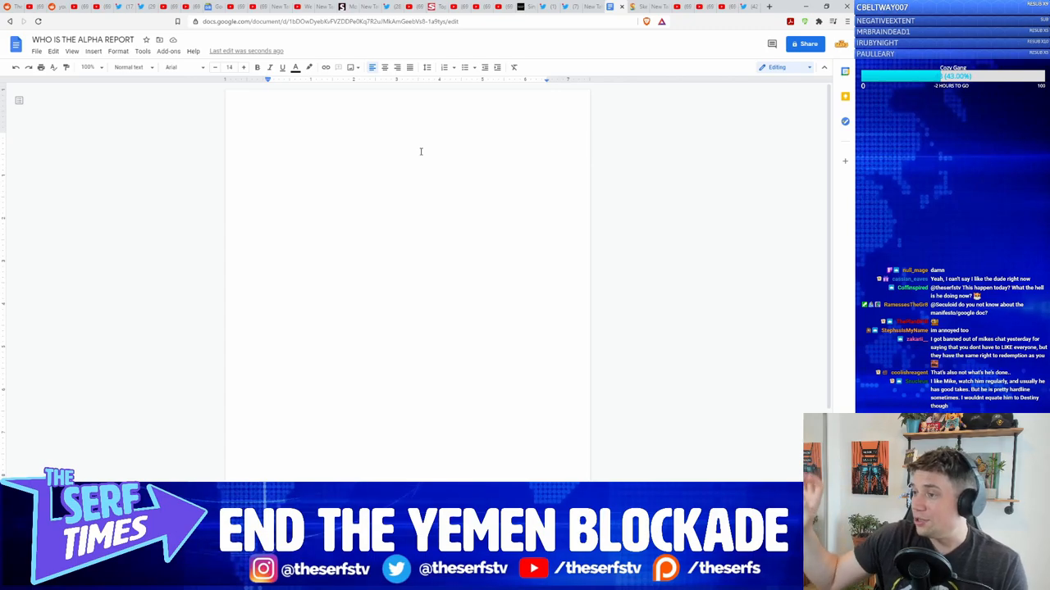
click(269, 136)
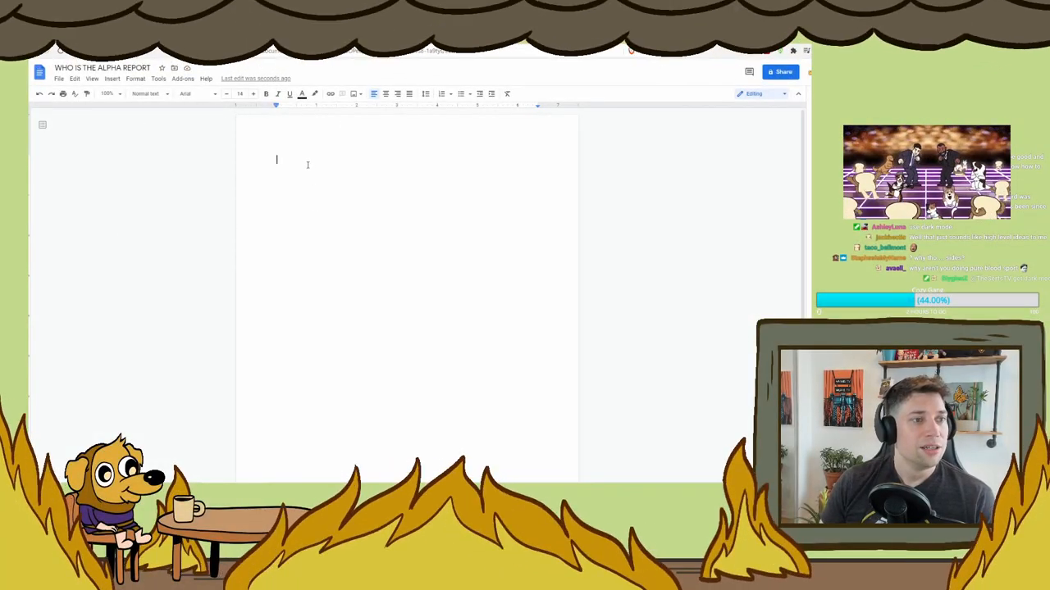
text(LANCE)
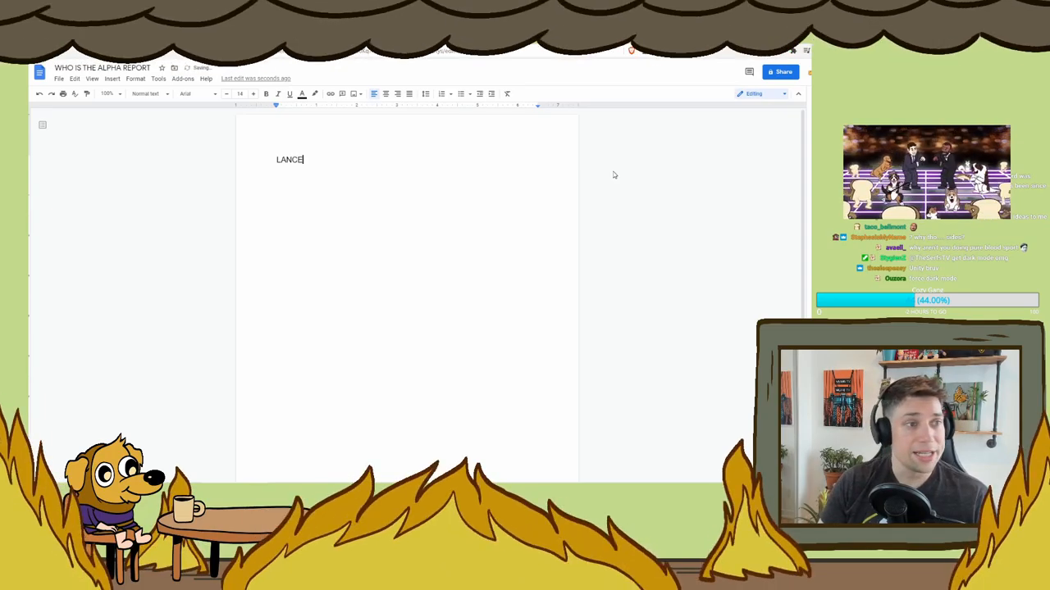
text(IS)
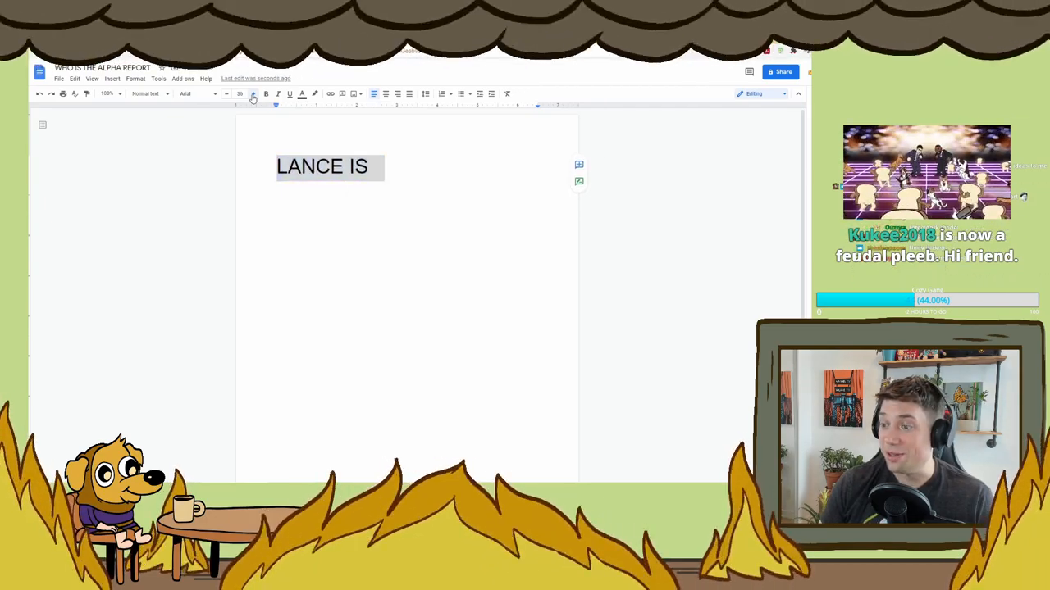
click(253, 96)
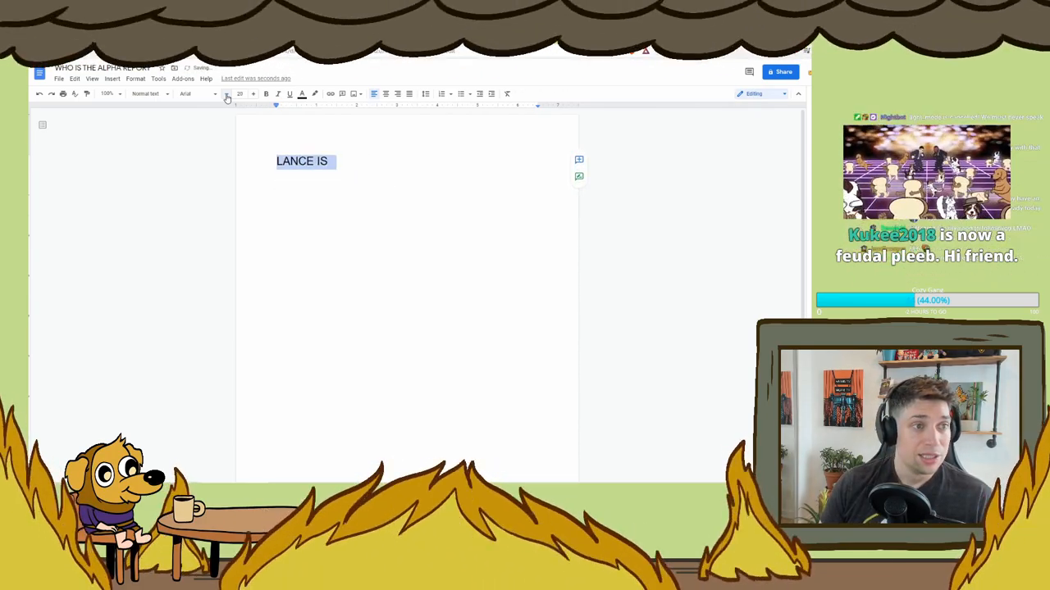
text(N)
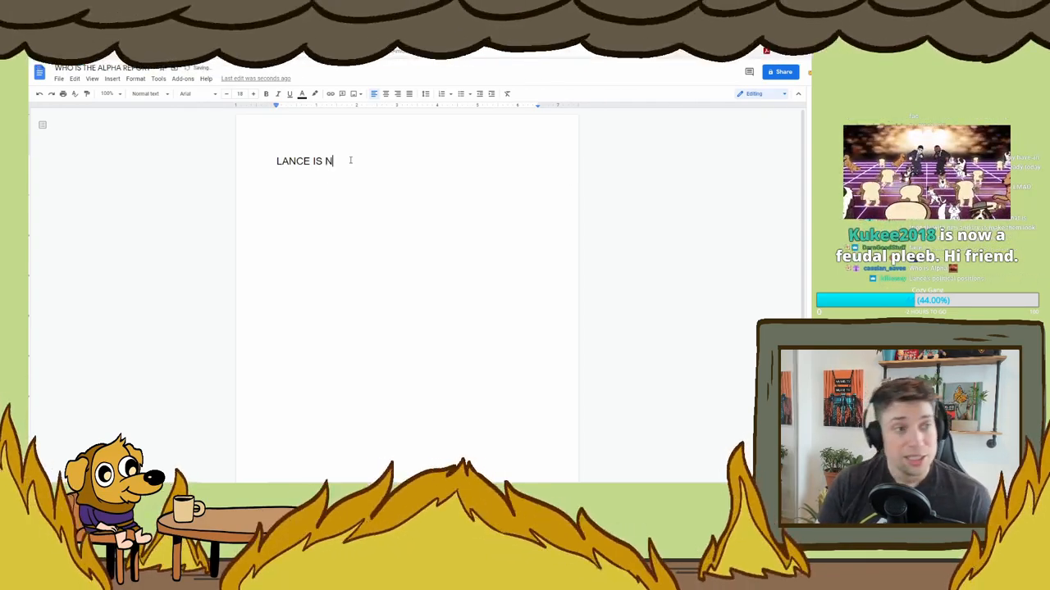
text(O LONGER)
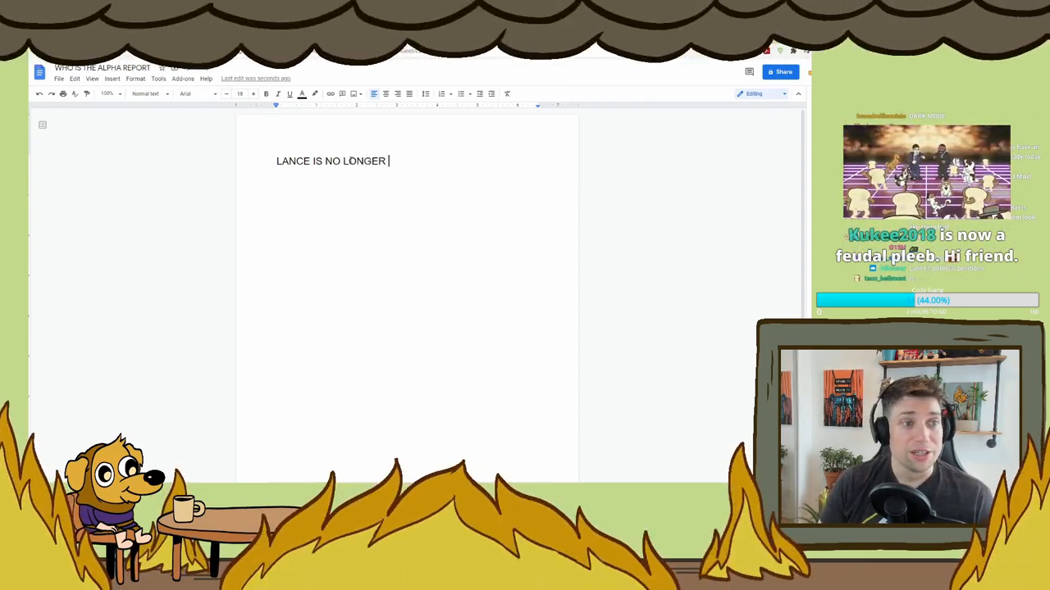
Step: Type 'A CENTRIST!' to complete the headline
text(A CENTRIST!)
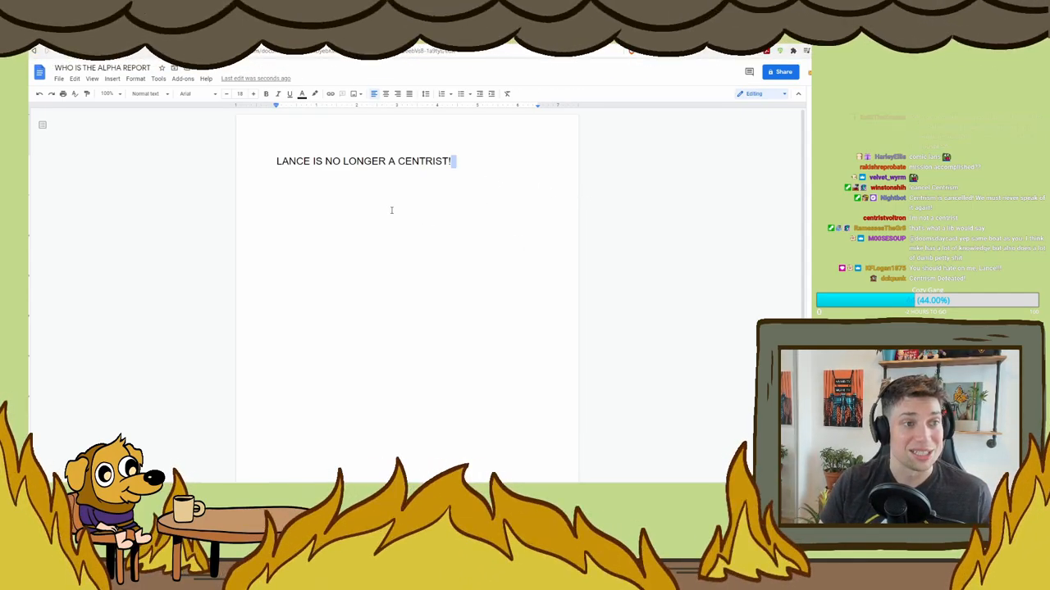
Step: List Destiny vs Lauren Southern, Jon Tron, Ben Burgis and Michael Alberts with their winners
key(enter)
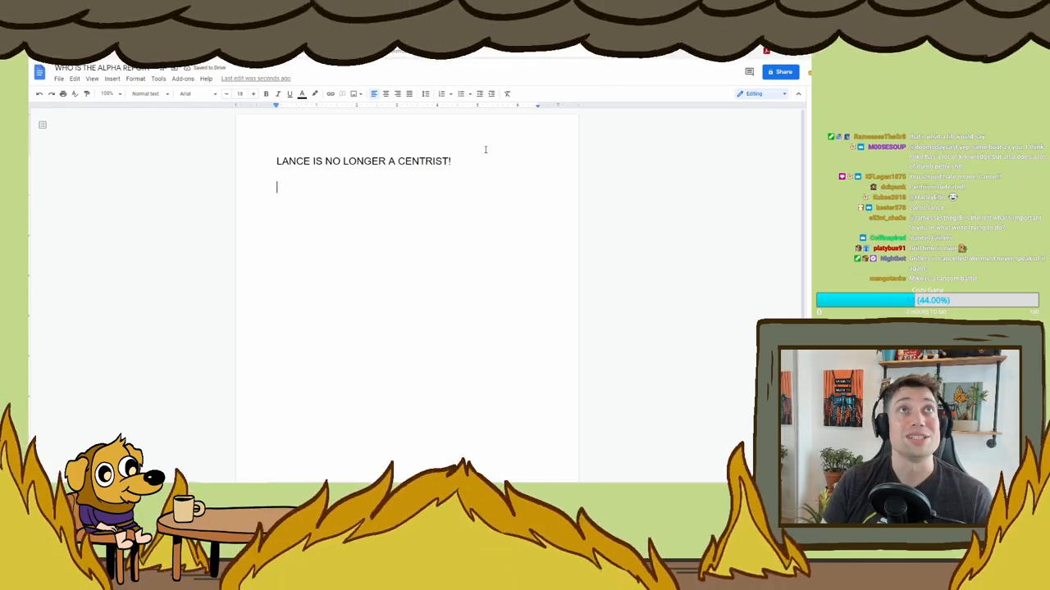
text(DESTINY VS)
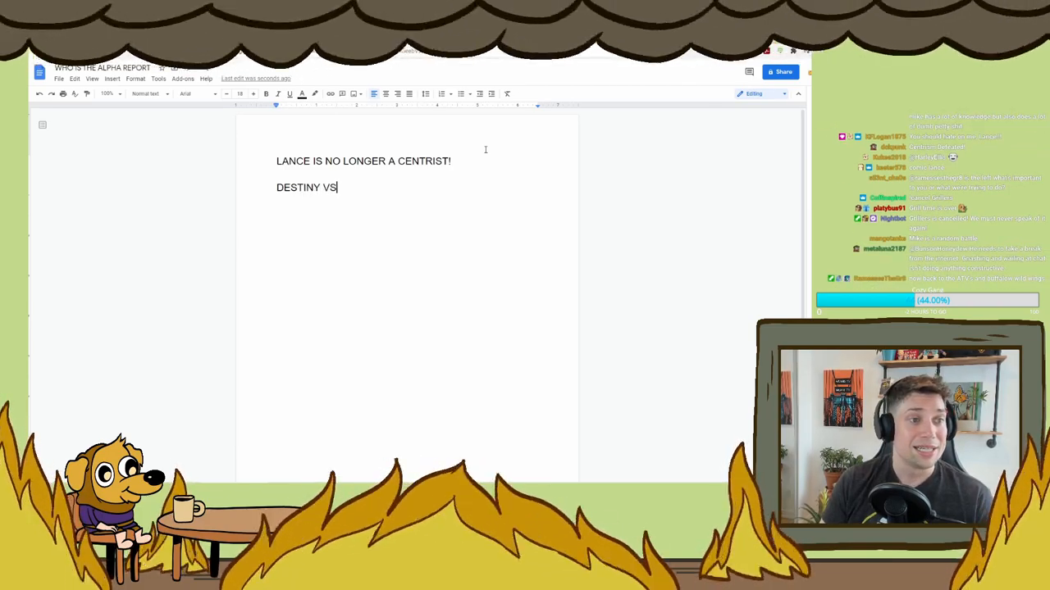
text(LAUREN SOUTHERN)
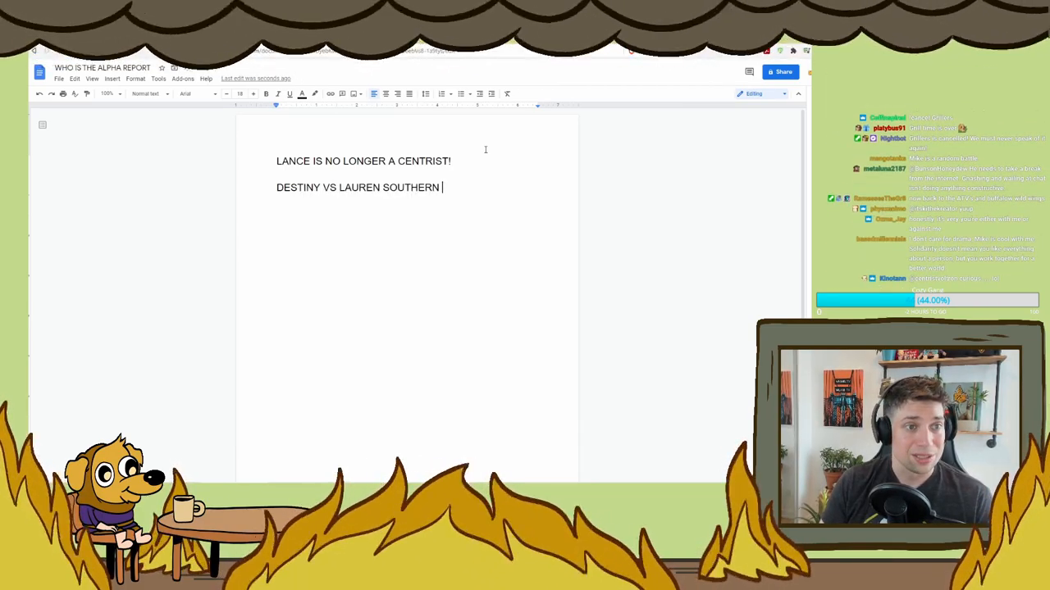
text(= DESTINY DESTINY VS JO)
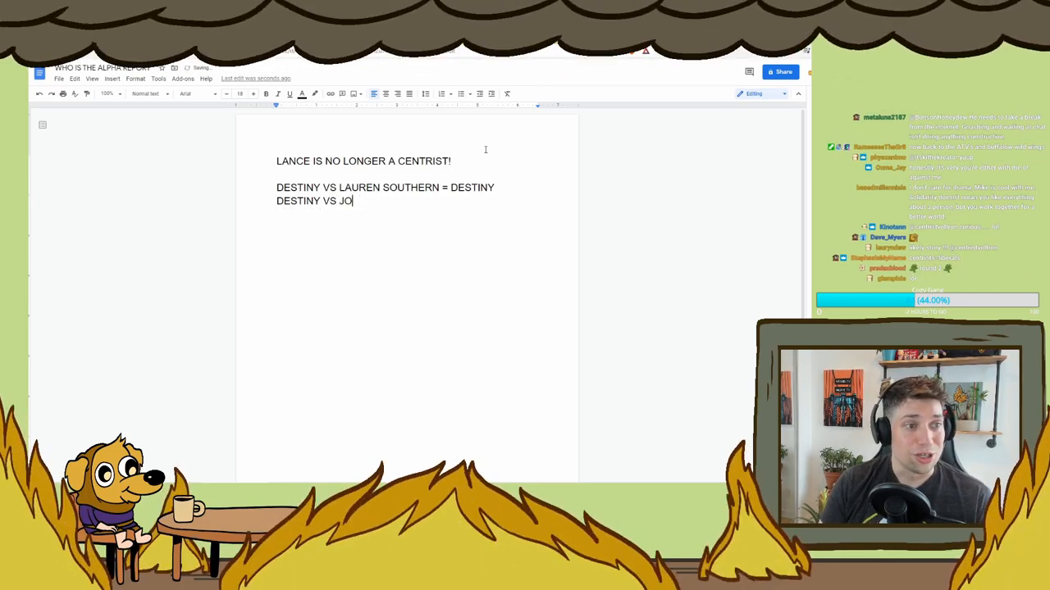
text(N TRON = DESTINY)
text(DESTINY VS)
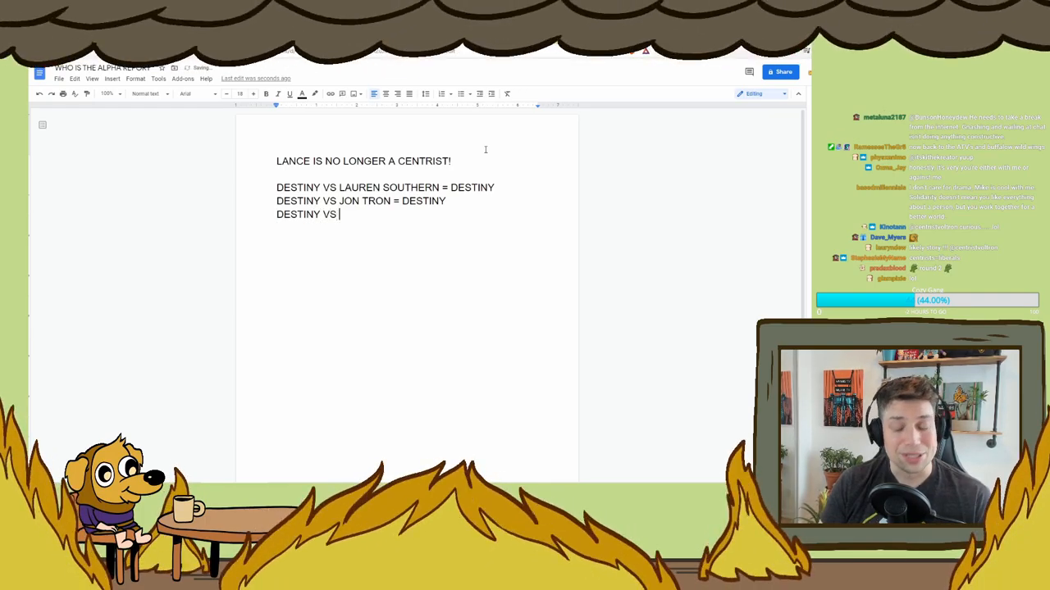
text(BEN BURGIS = BEN BURGIS)
text(DESTINY VS M)
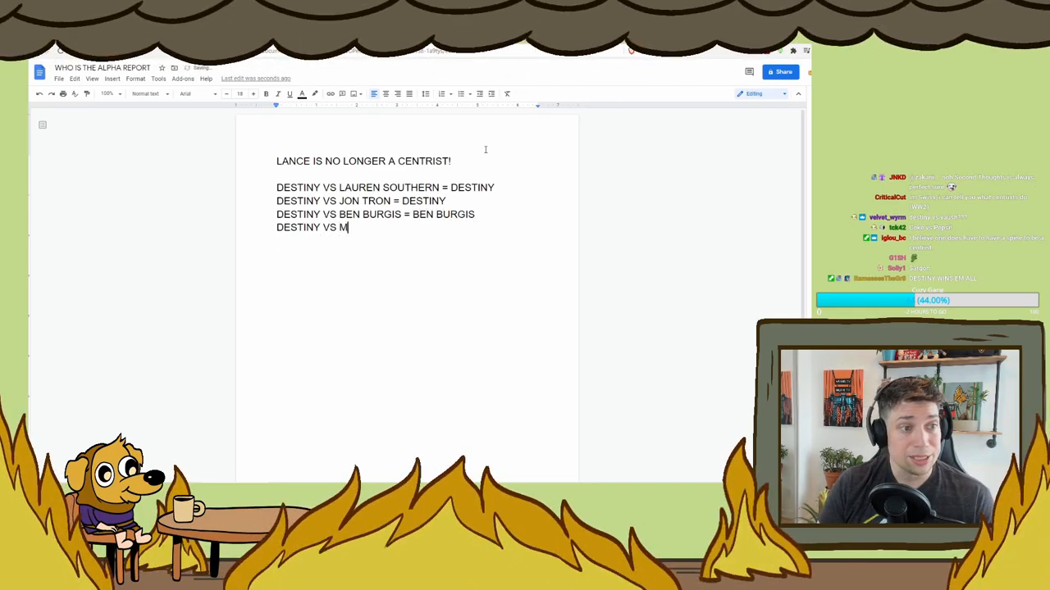
text(ICHAEL ALBERST)
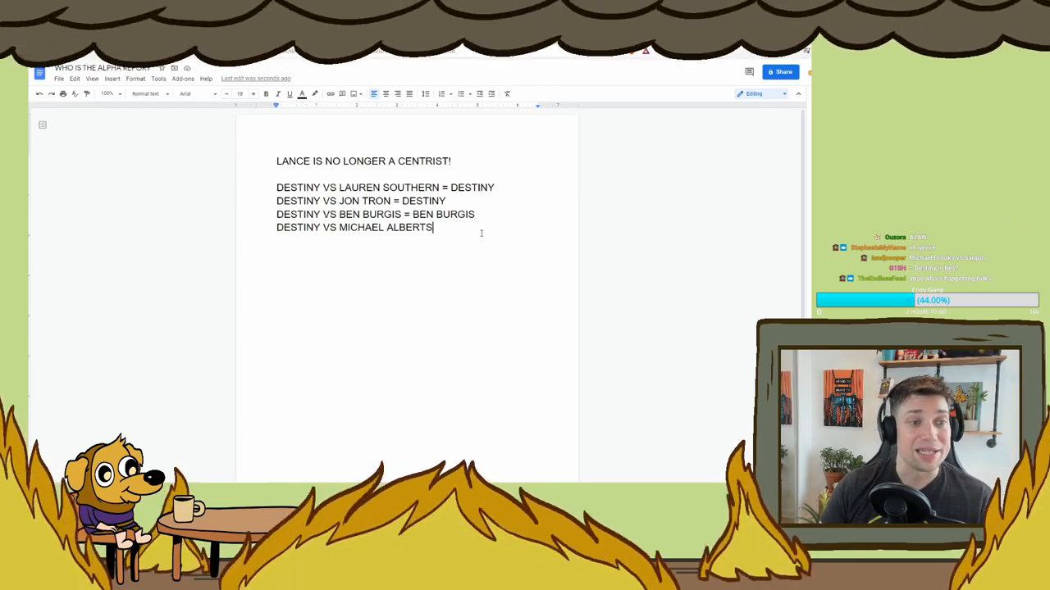
text(= MICHAEL)
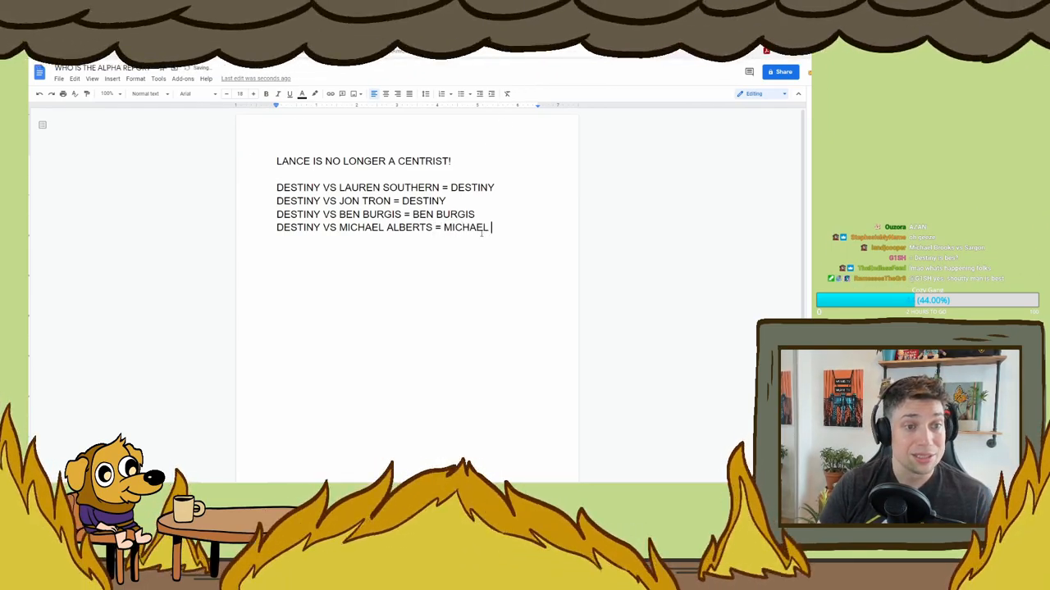
Step: Finish the Alberts result and add Sargon, Mel and Destiny vs Mike From PA 1 and 2
text(ALBERTS)
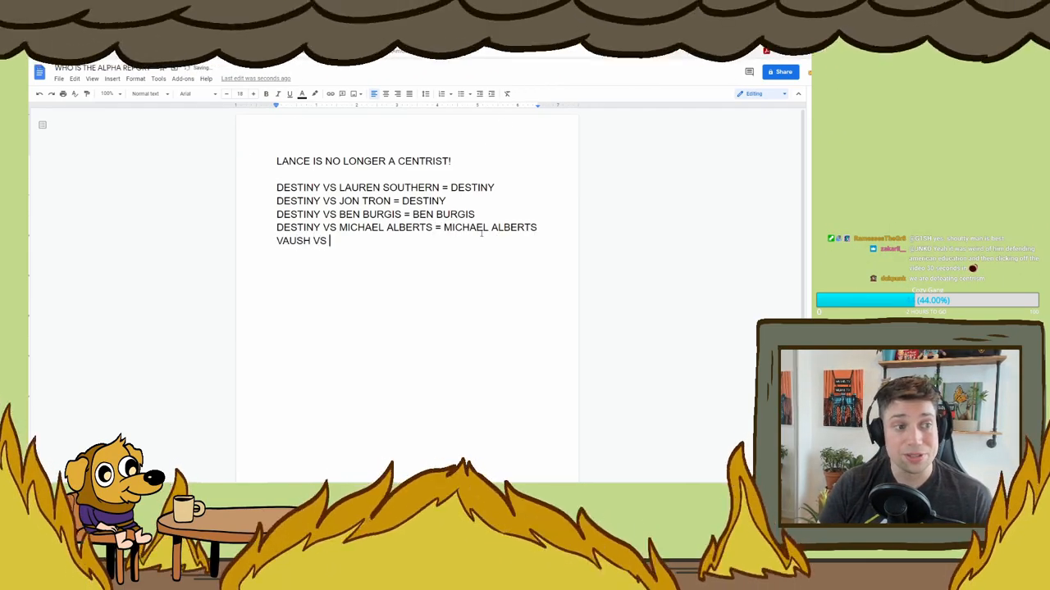
text(SARGON OF AKKAD)
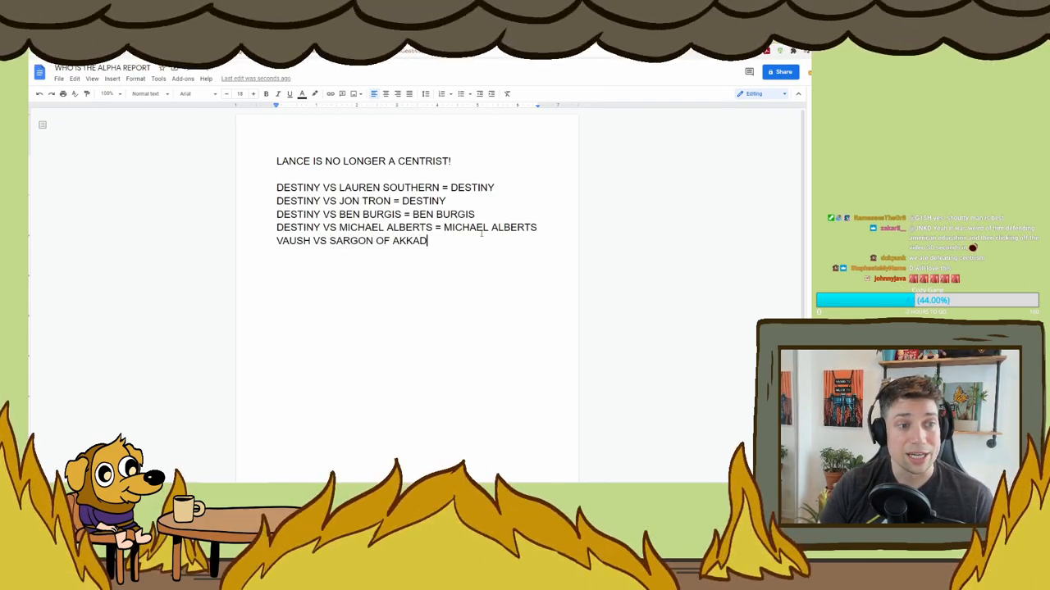
text(= SARGO)
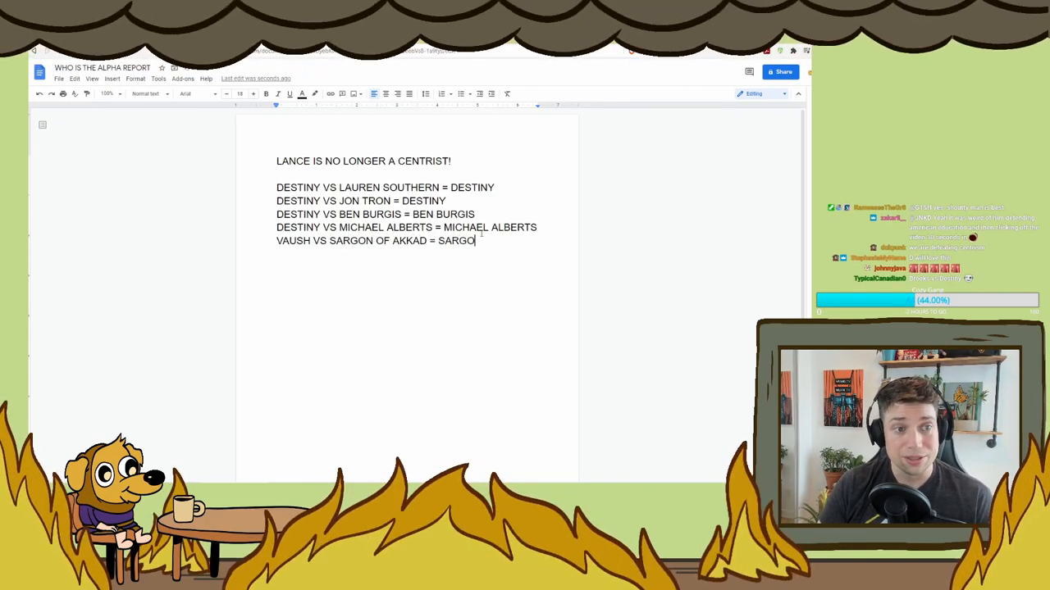
text(VAUSH V)
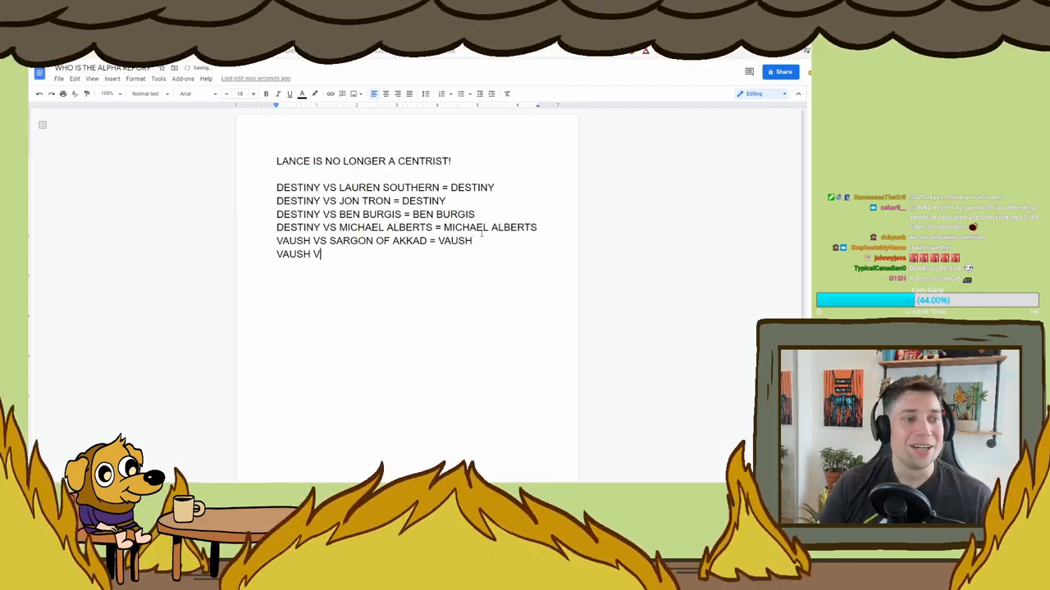
text(S)
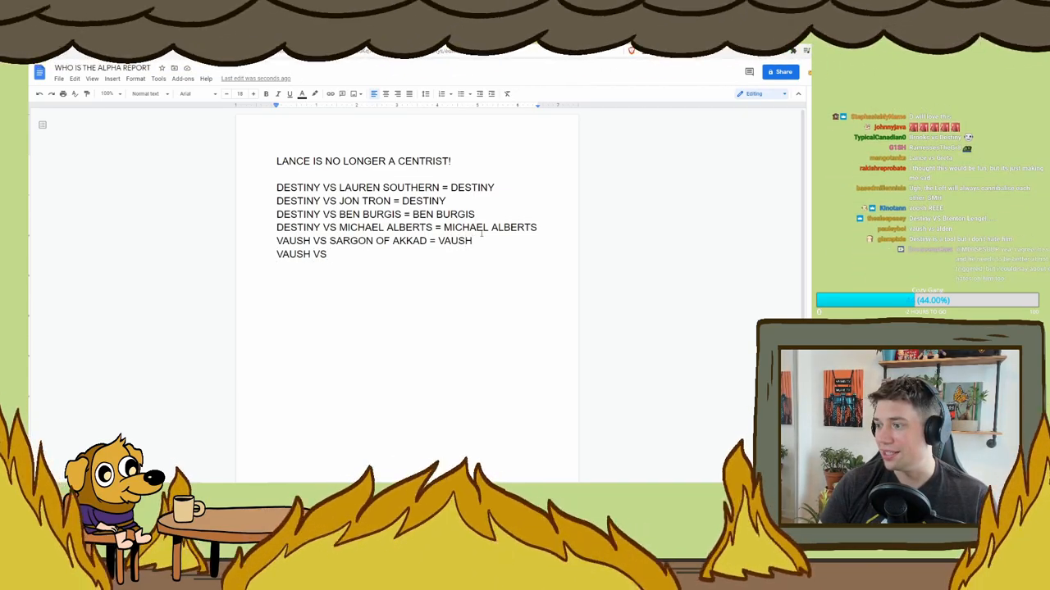
text(MIKE FROM PA = NO ONE)
text(VAUSH)
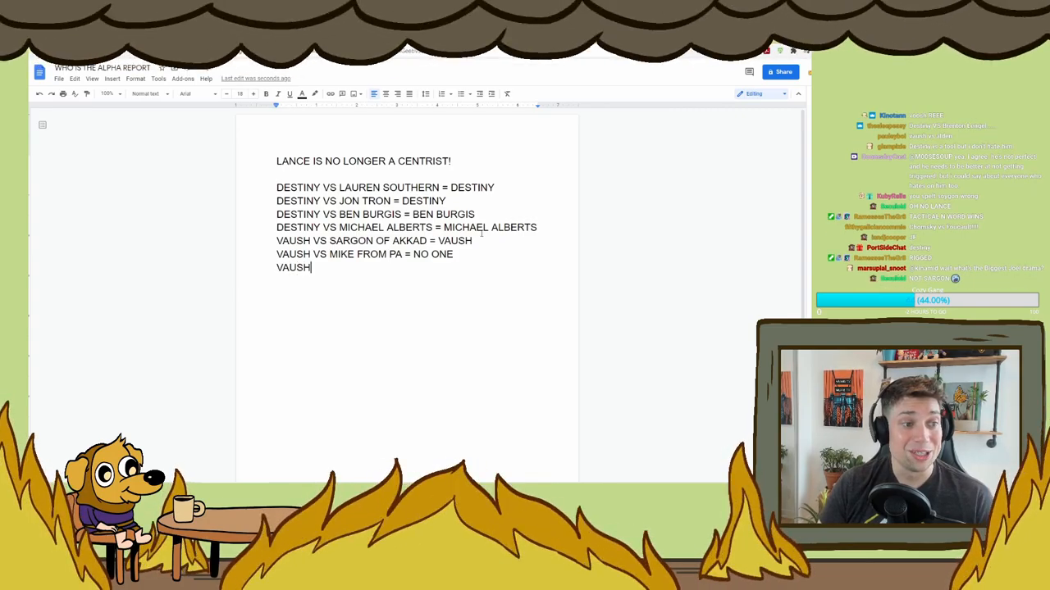
text(VS MEL)
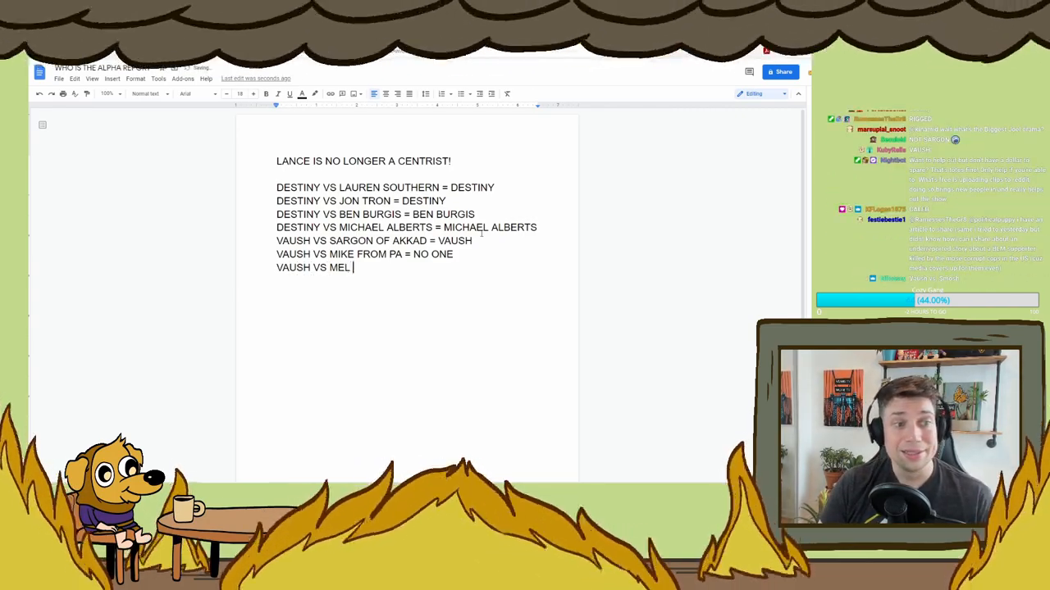
text(= VAUSH ... NO ONE)
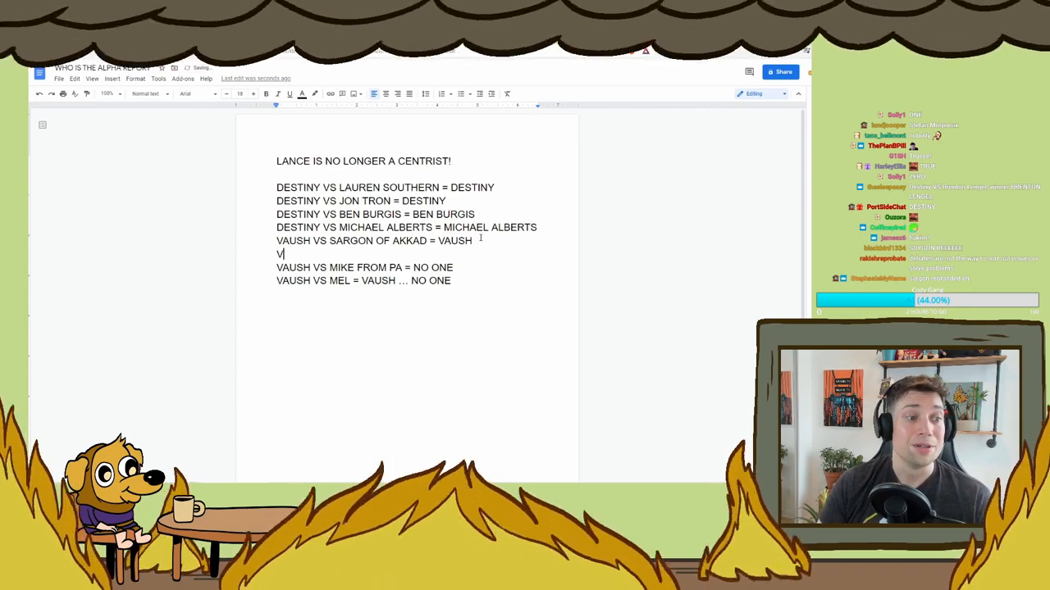
text(DESTINY VS MIKE)
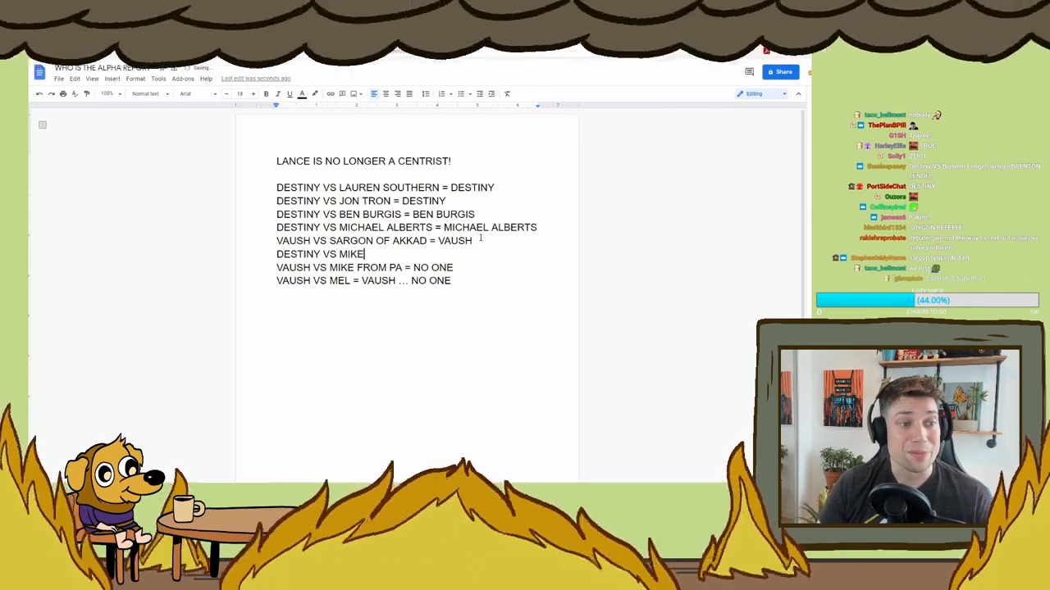
text(FROM PA 1)
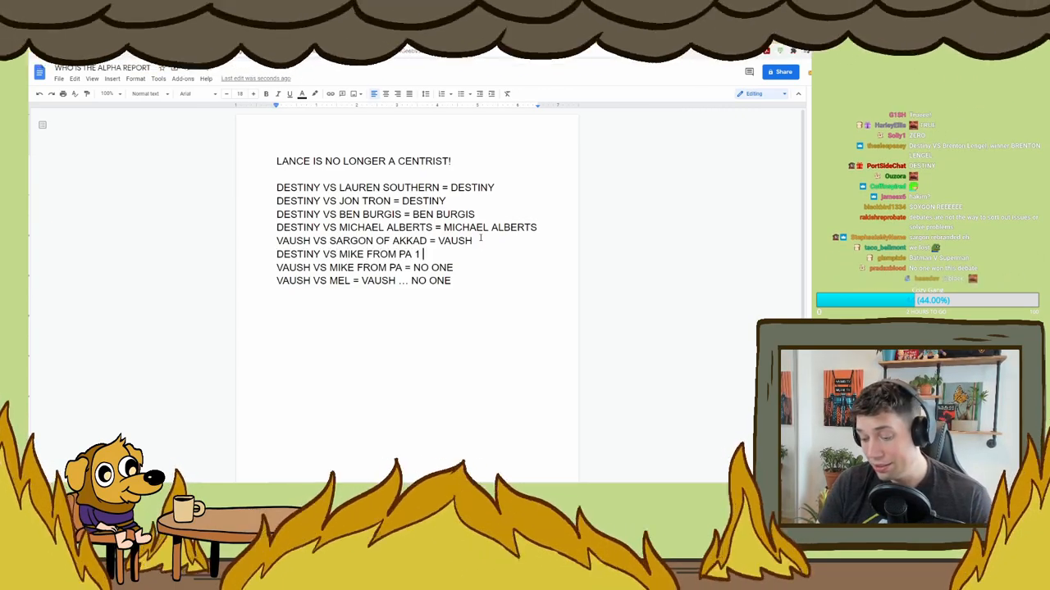
text(= MIKE F)
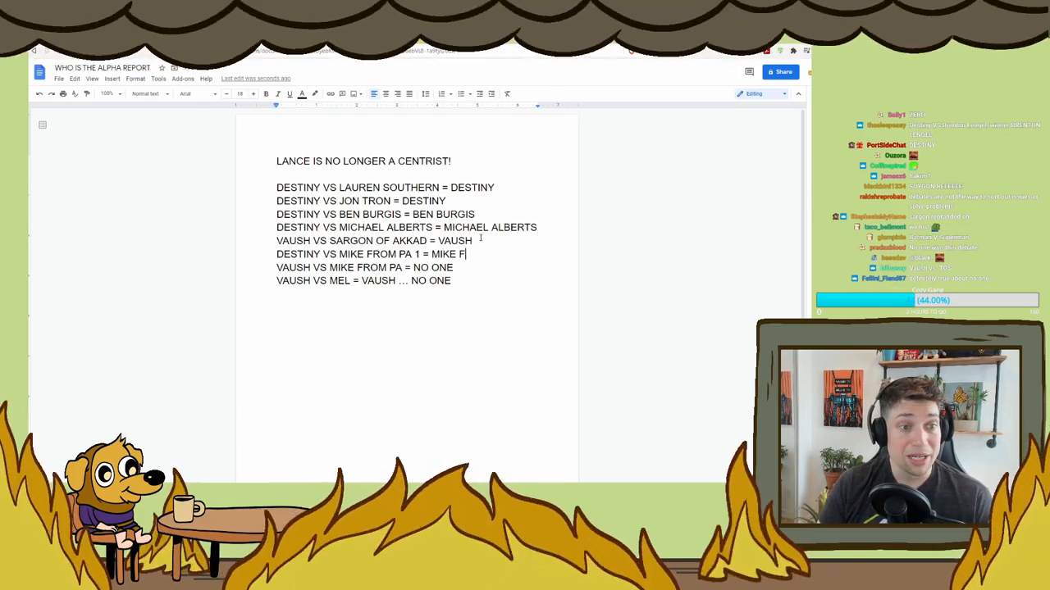
text(ROM PA)
text(DESTINY VS MIKE FROM)
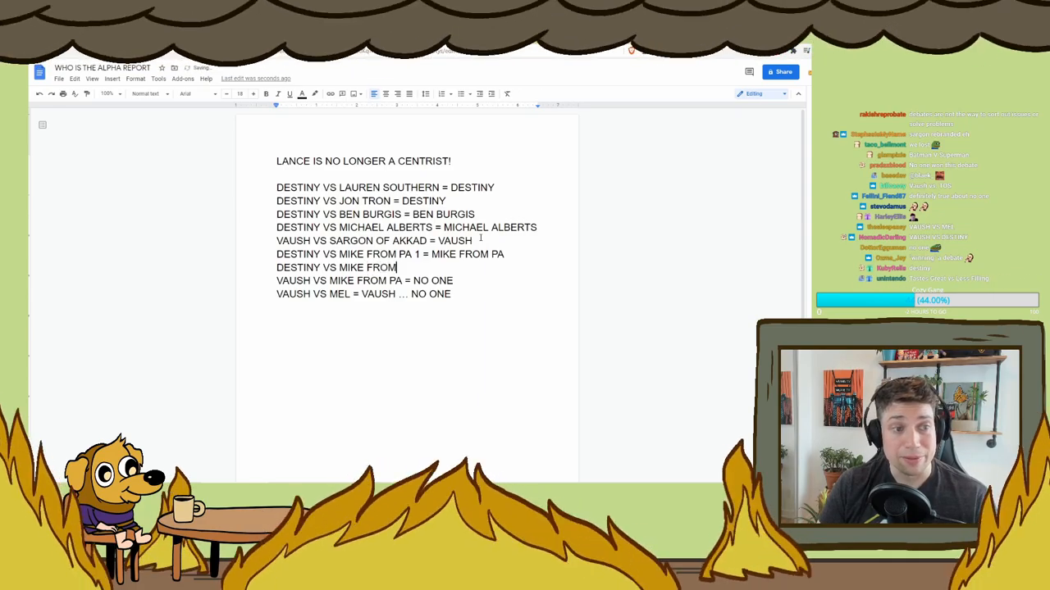
text(2)
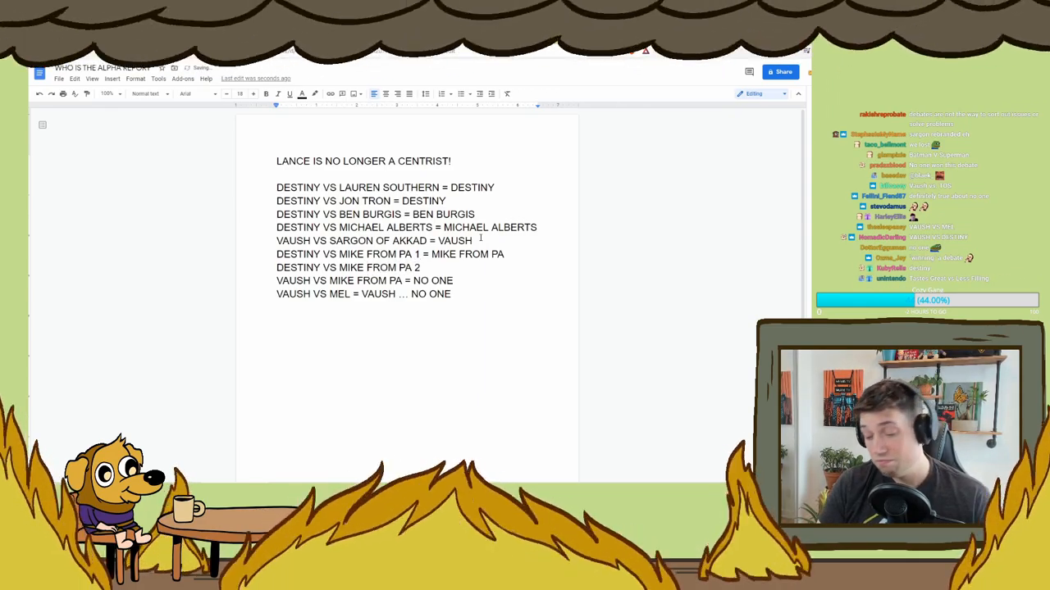
Step: Add the Vaush vs Destiny matchups, with Vaush and Destiny each winning two
text(VAUS)
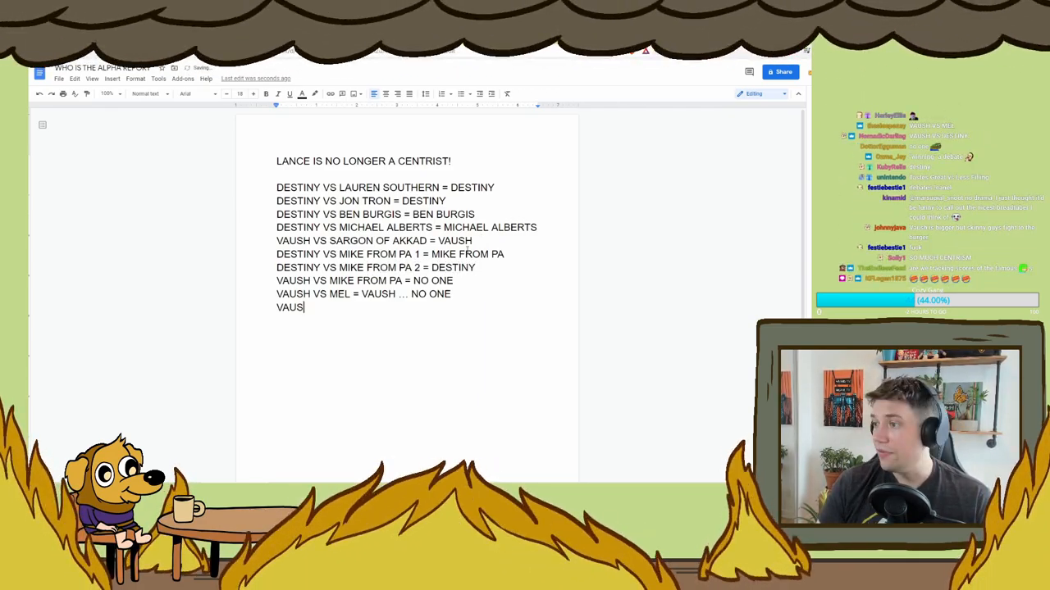
text(H VS DESTINY 1 = DE)
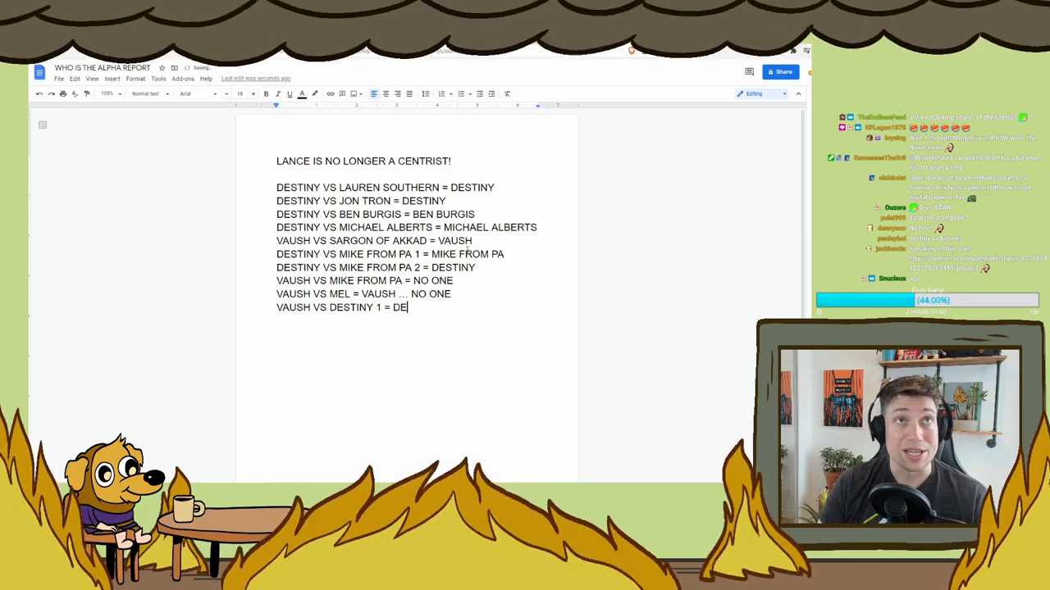
key(Backspace)
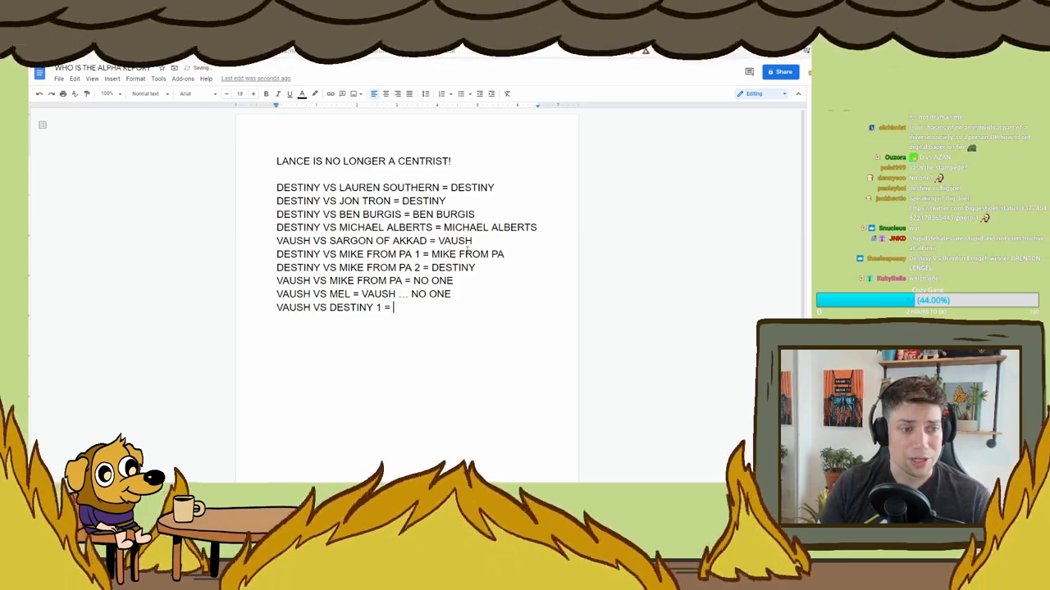
text(VAUSH)
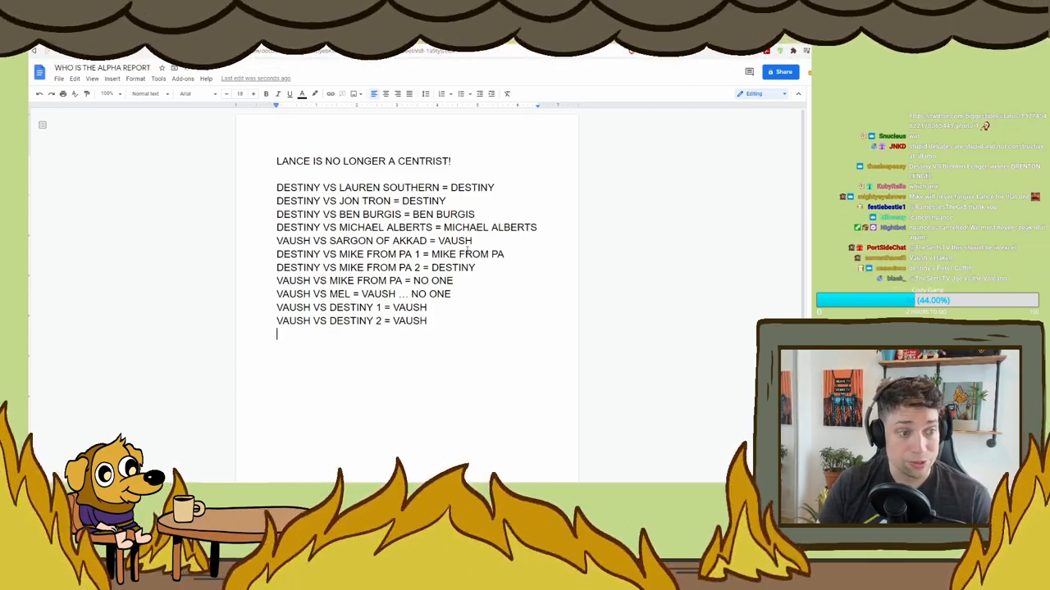
text(VAUSH VS DEST)
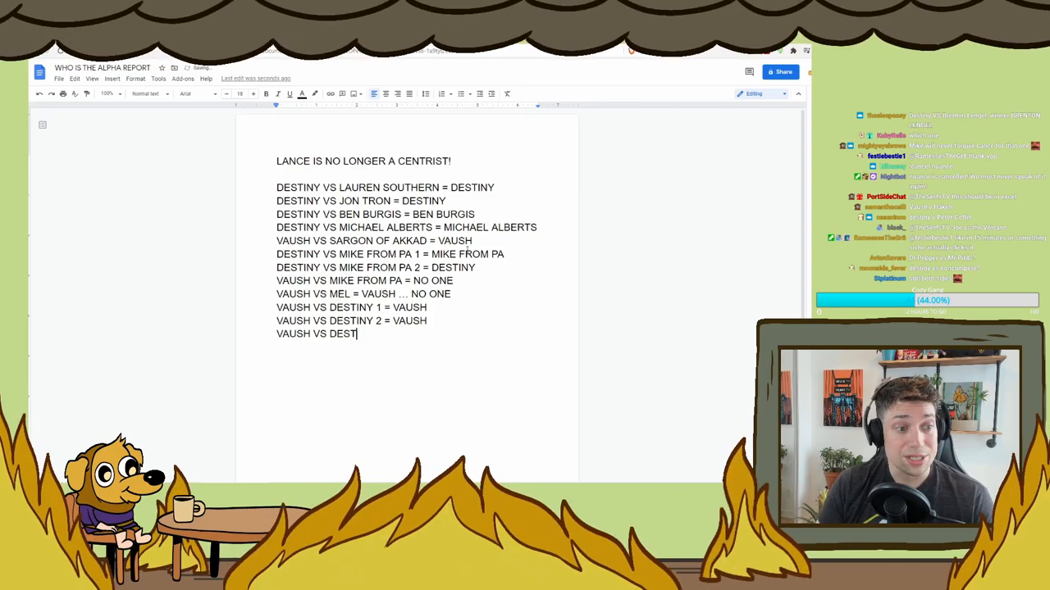
text(INY 3)
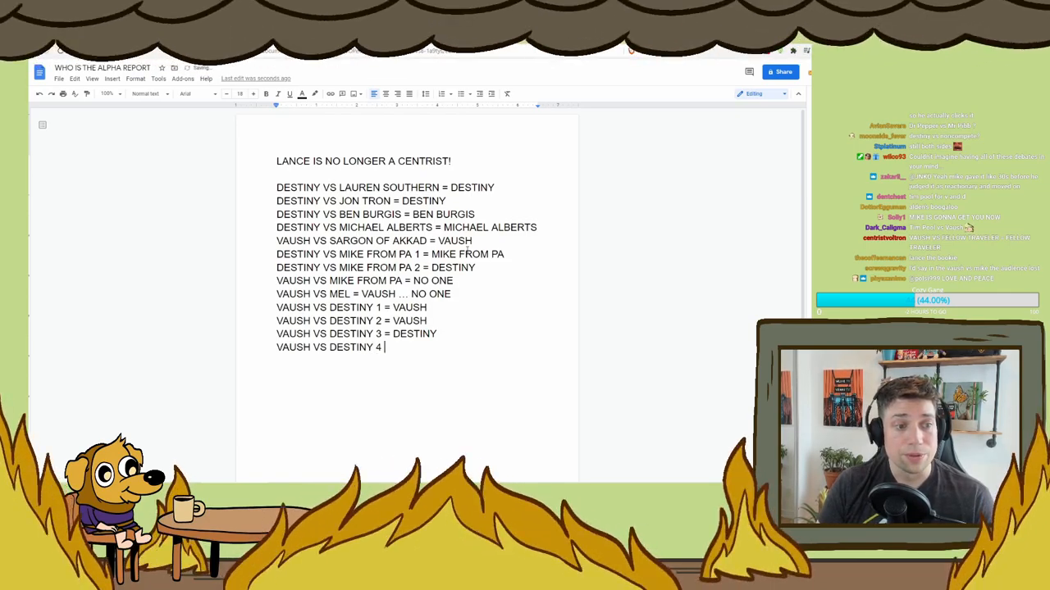
text(= DESTINY)
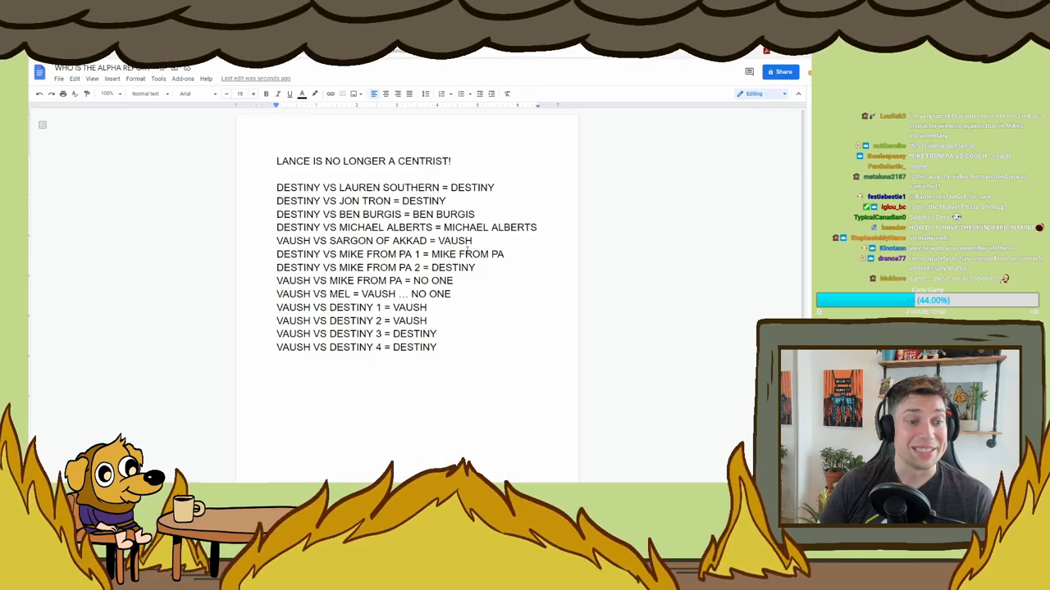
Step: Add Tim Pool vs Sam Seder (Sam Seder), Tim Pool vs Vaush (Vaush), and the Anyone matchup
text(TIM)
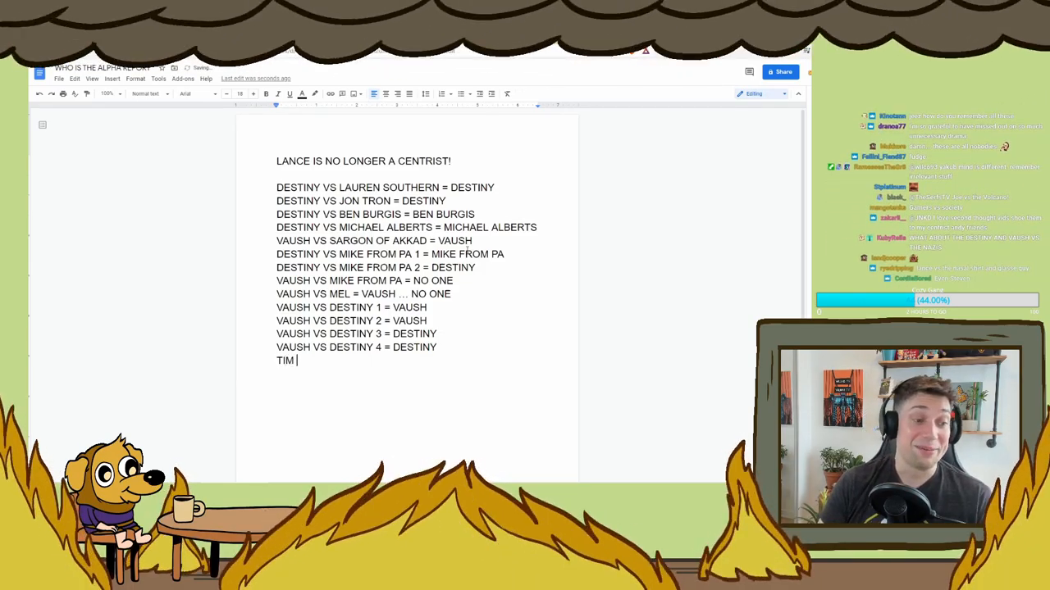
text(POOL VS SAM SE)
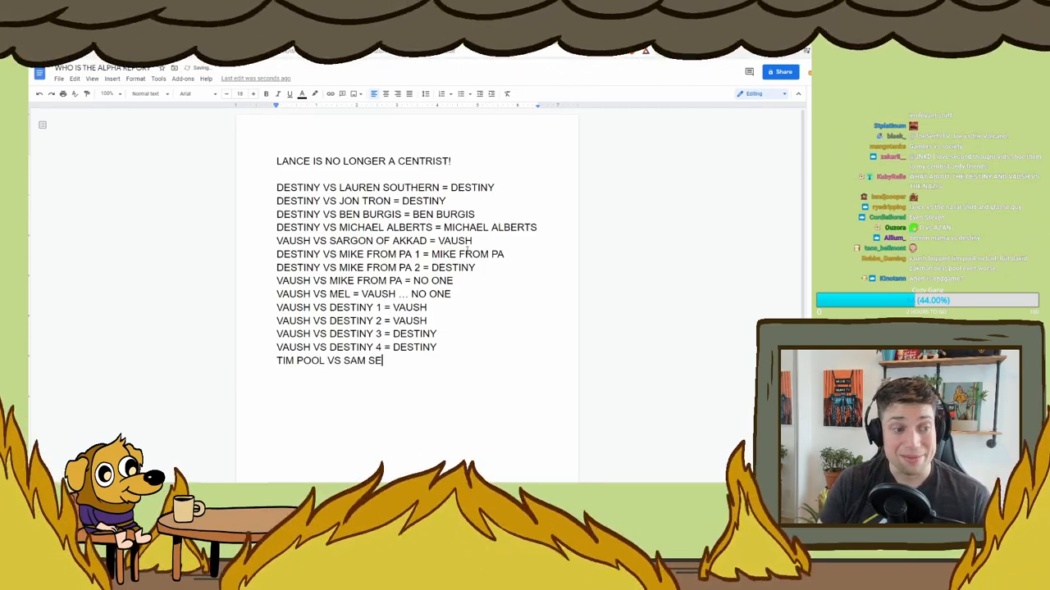
text(DER = SAM SEDER)
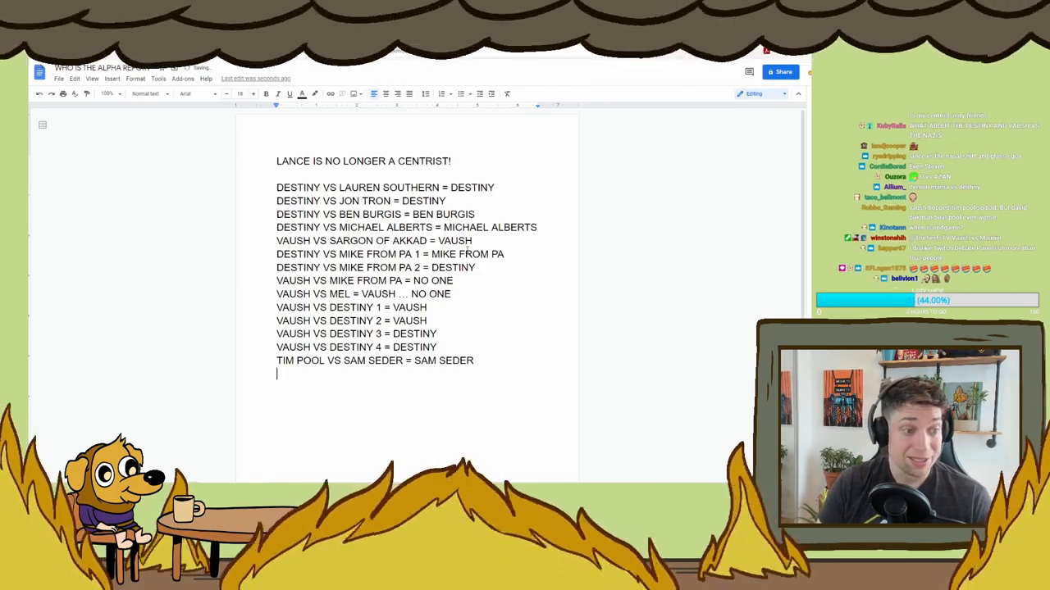
text(TIM POOL VS VA)
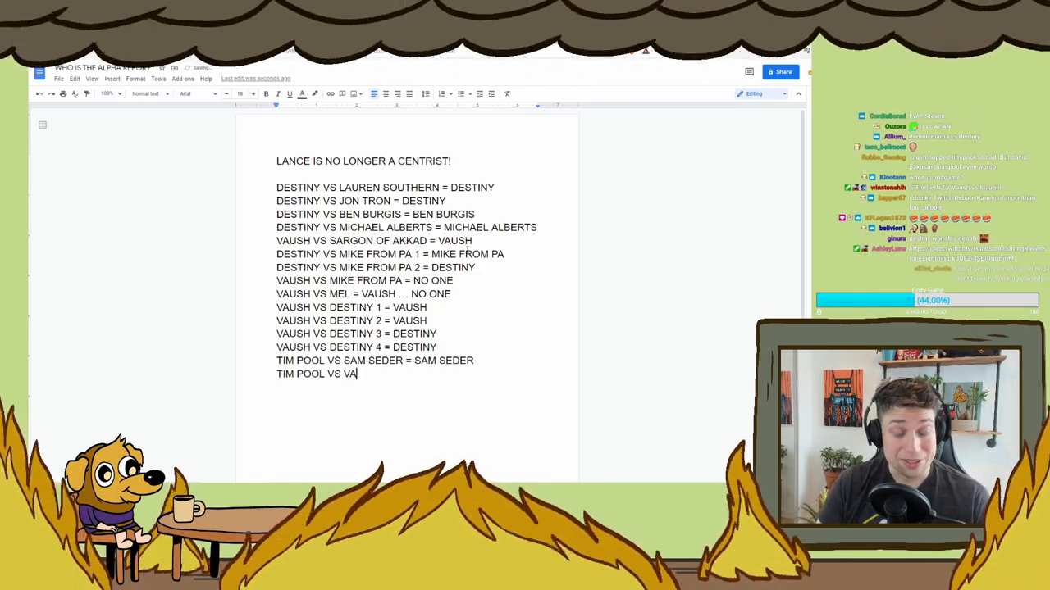
text(USH = VAUSH)
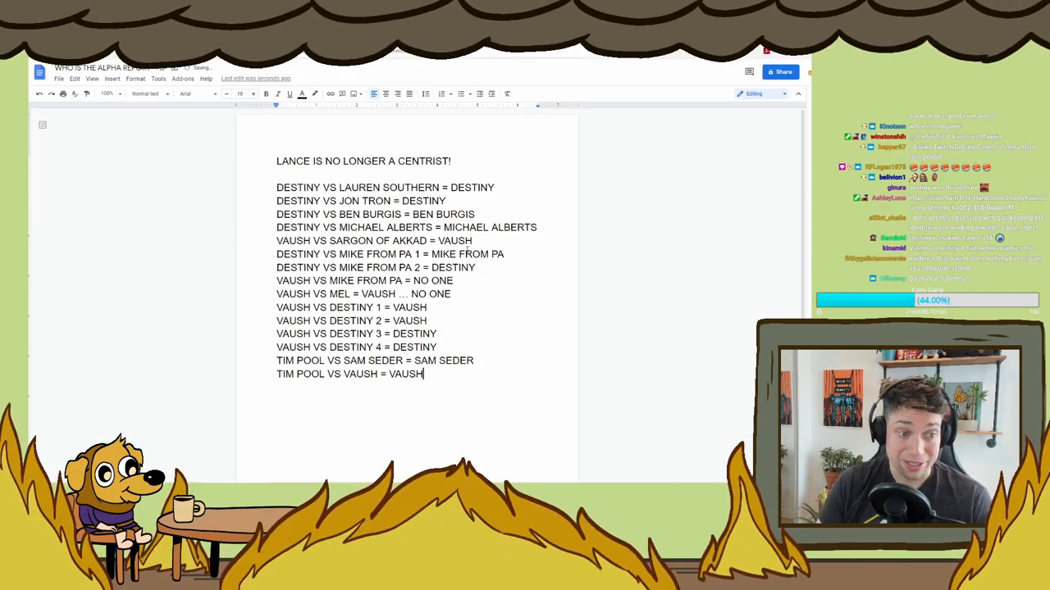
text(AJW VS ANT)
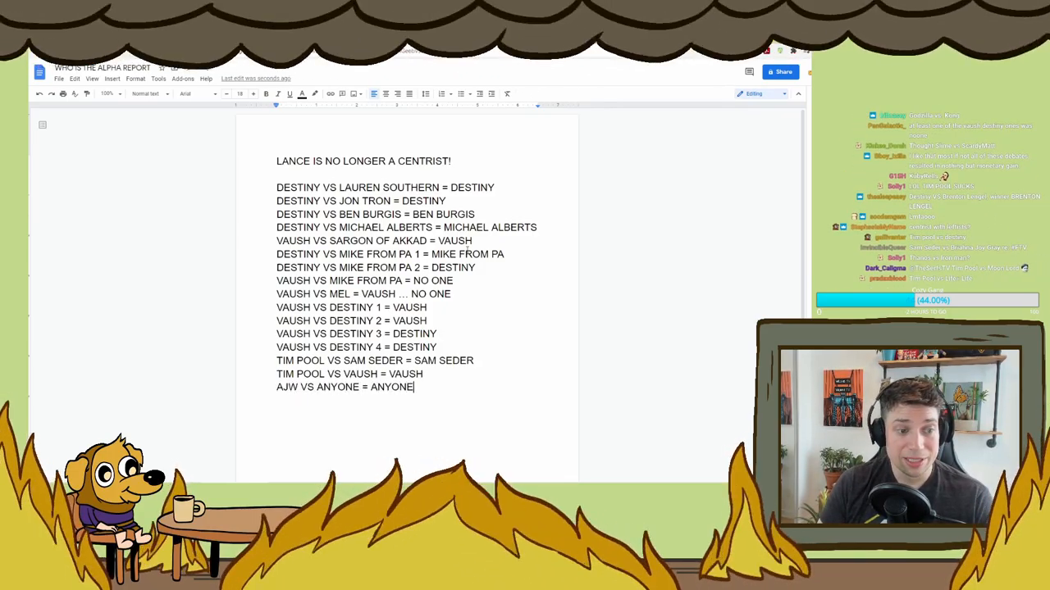
Step: Add Moonlord vs Weedlord (Moonlord), Batman vs Superman (Batman), and Peterson vs Zizek
text(MOONLORD)
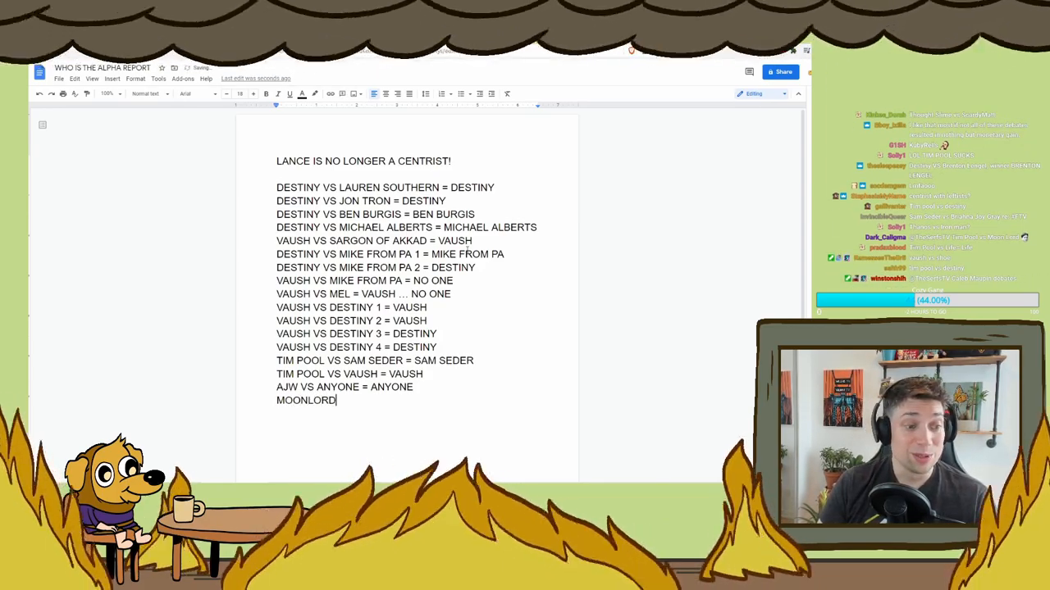
text(VS WEEDLORD)
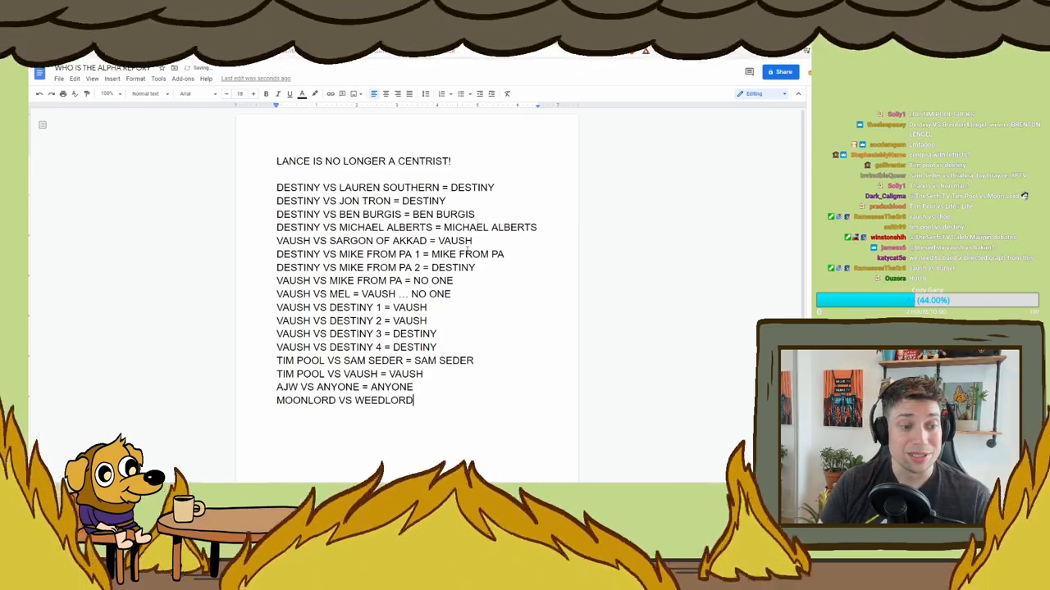
text(= MOONLOR)
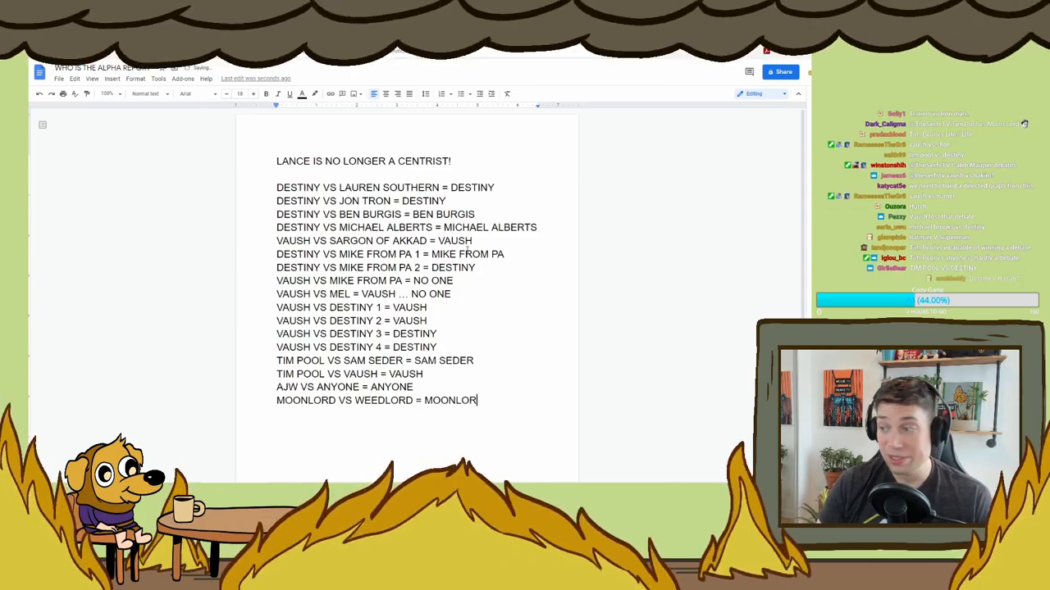
text(BATMAN VS SU)
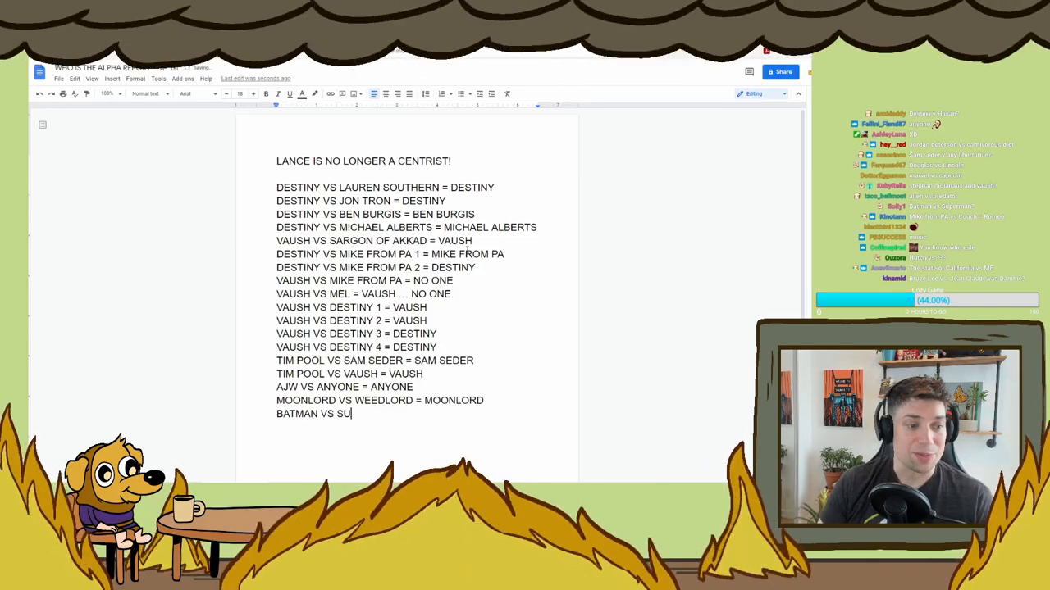
text(PERMAN =)
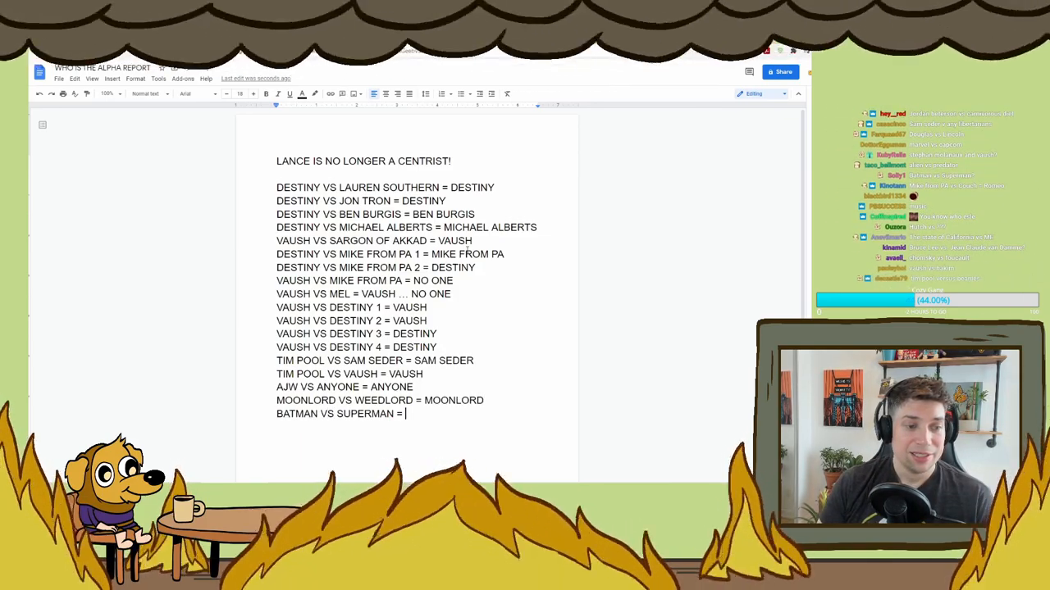
text(BATMAN)
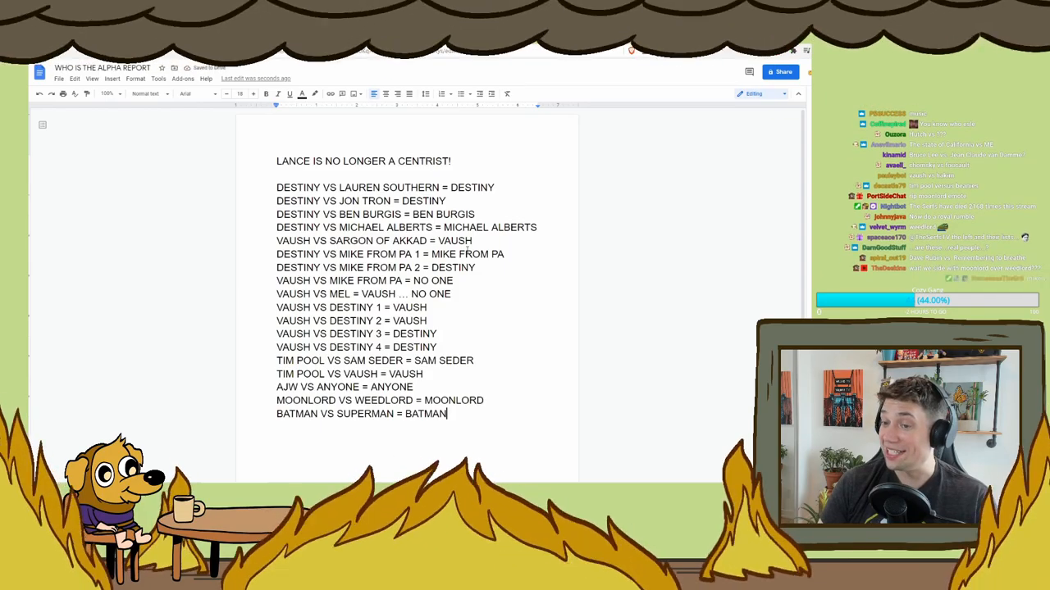
text(PETER)
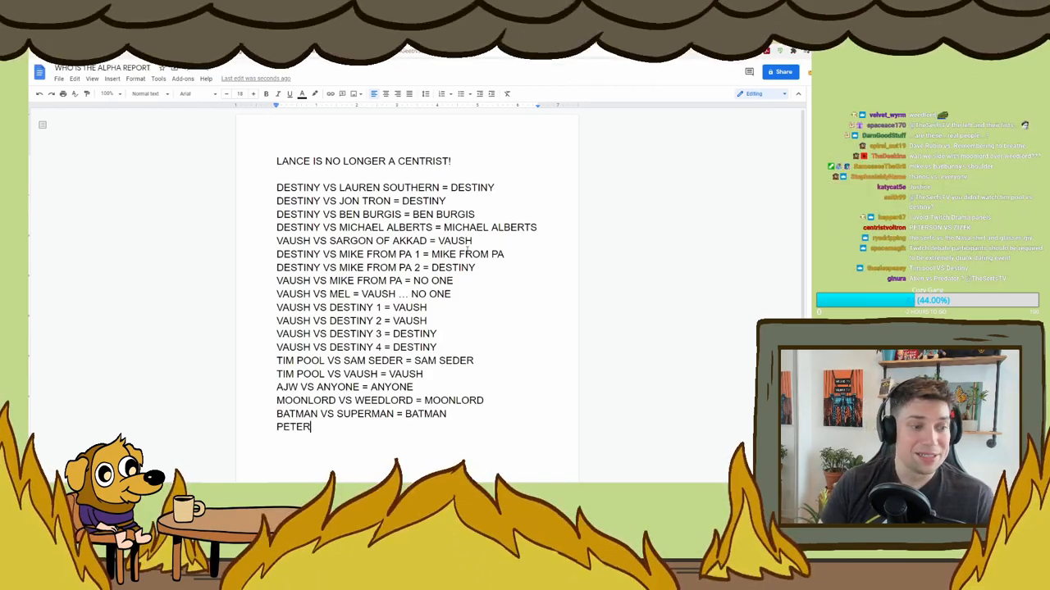
text(SON VS ZIZIK)
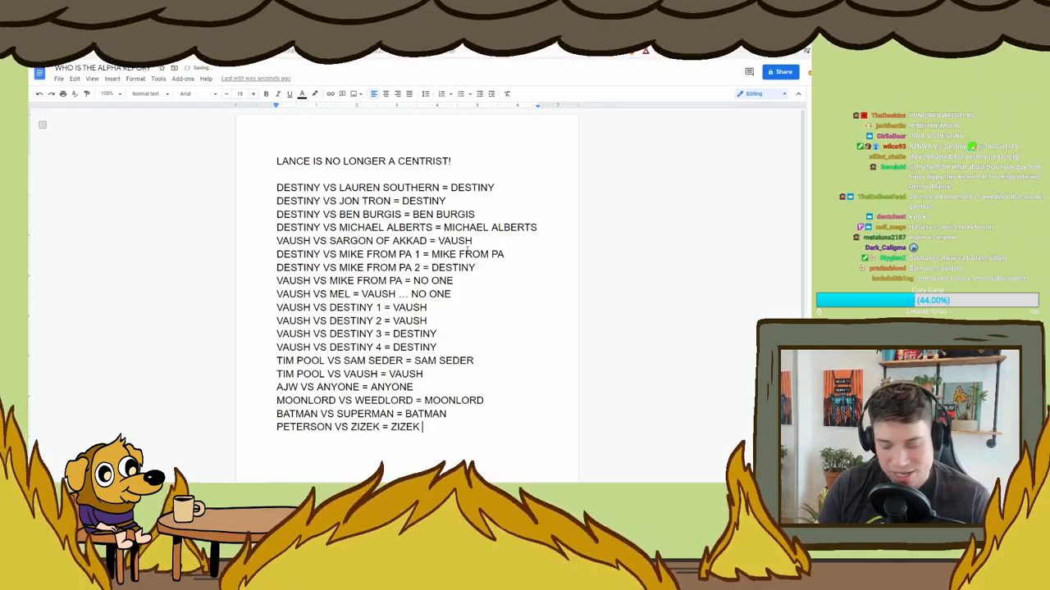
key(enter)
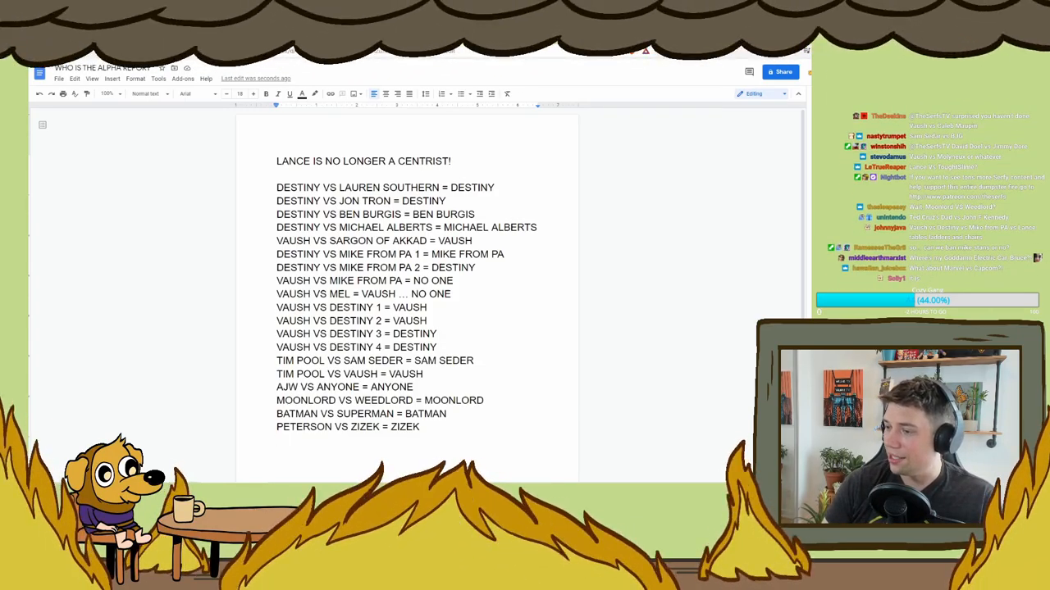
Step: Add 'MARVEL VS CAPCOM = MARVEL' and 'VAUSH VS MAUPIN = MAUPIN' to the list
text(MARVEL VS CAPCOM = MARVEL)
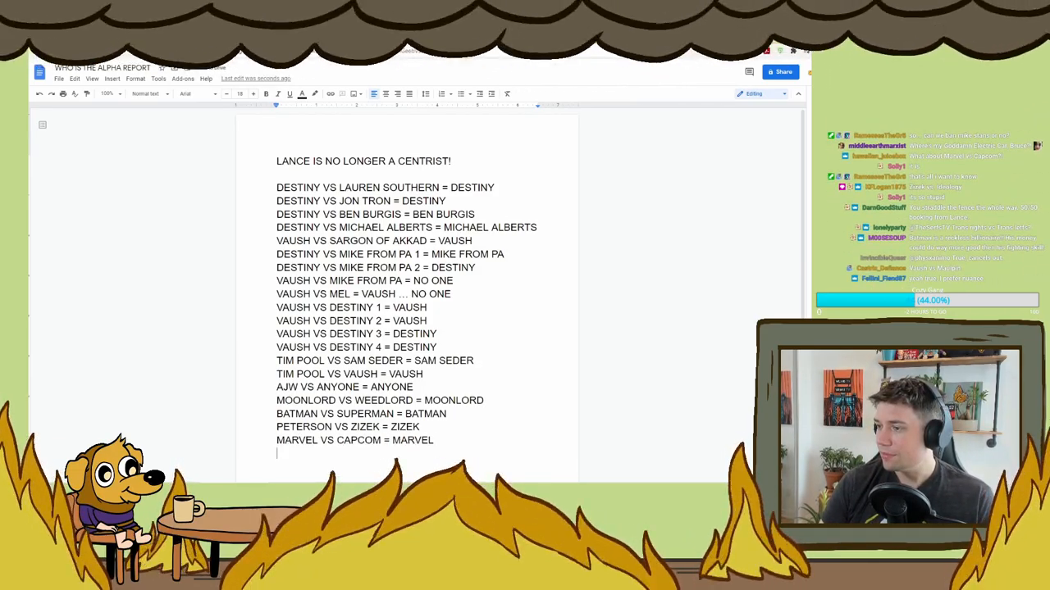
text(VAUSH VS)
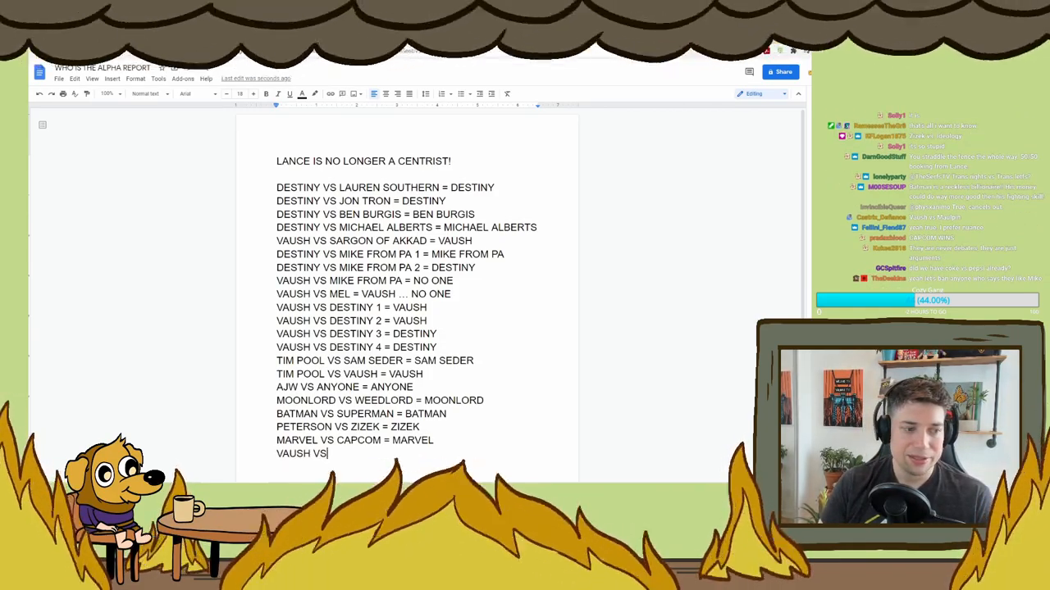
text(MAUPIN = CH)
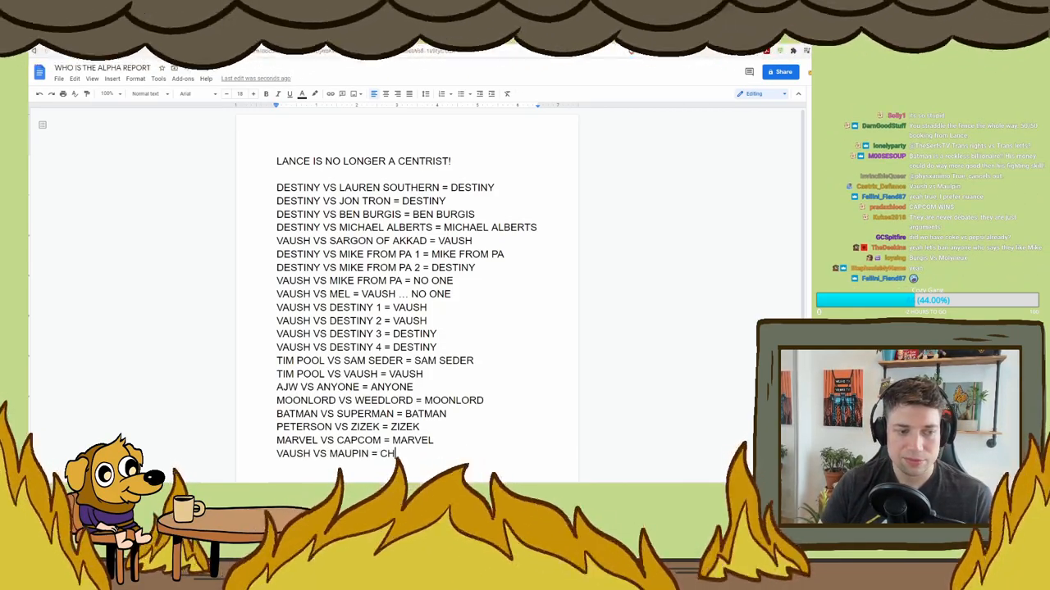
text(INA)
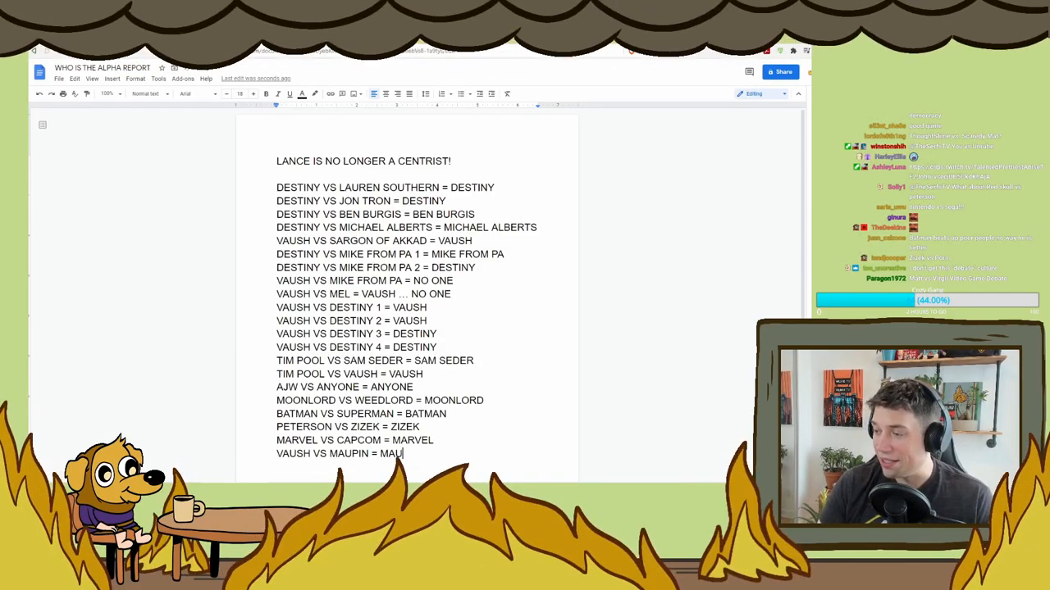
text(PIN)
click(365, 281)
text(PENDING)
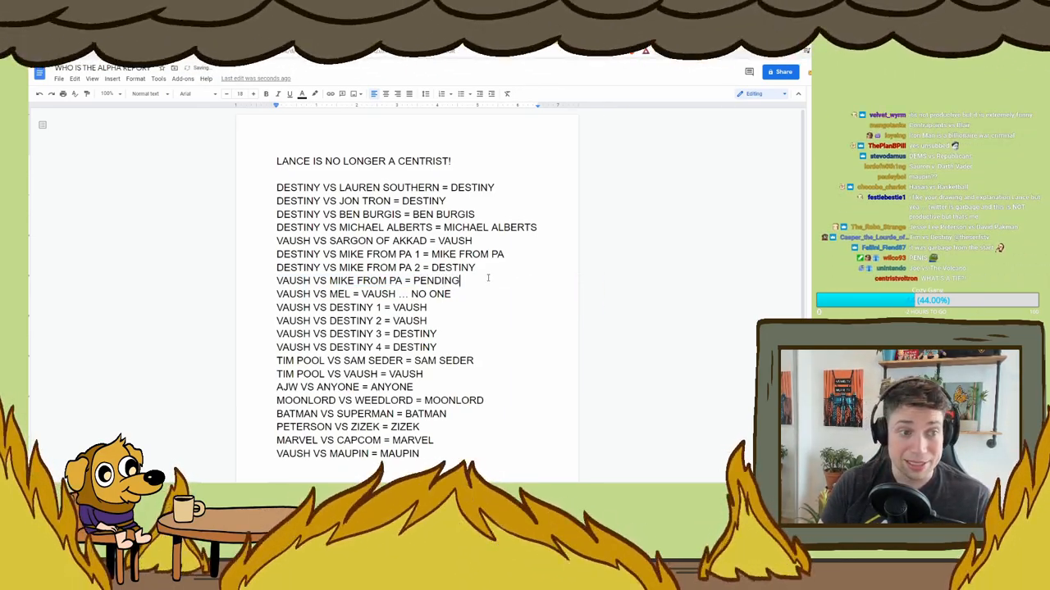
Step: Complete the Vaush vs Mike From PA result as 'PENDING OCTAGON UFC RESULTS'
text(OCTAGON)
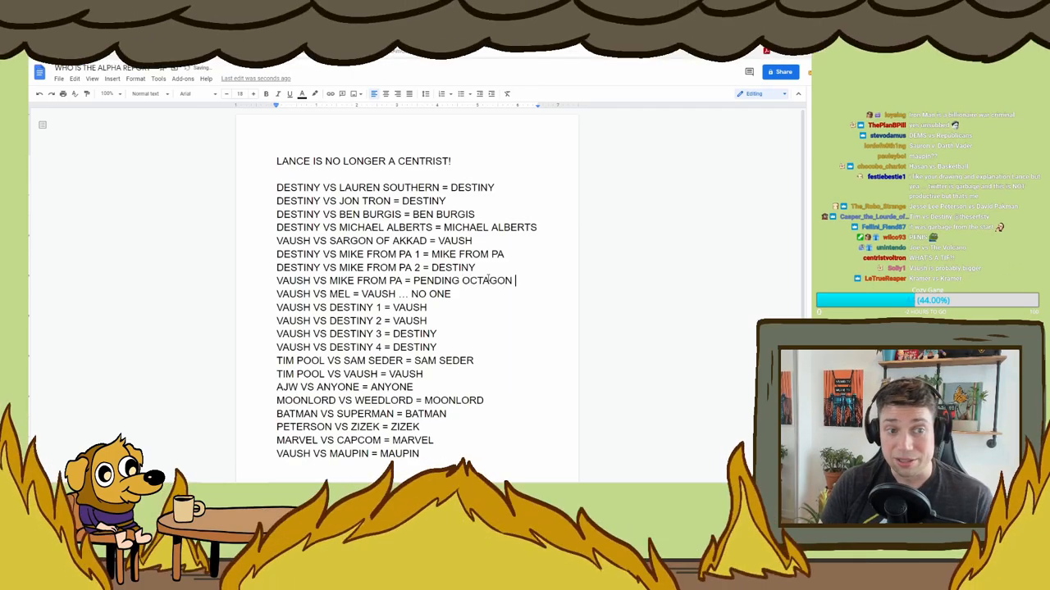
text(UFC)
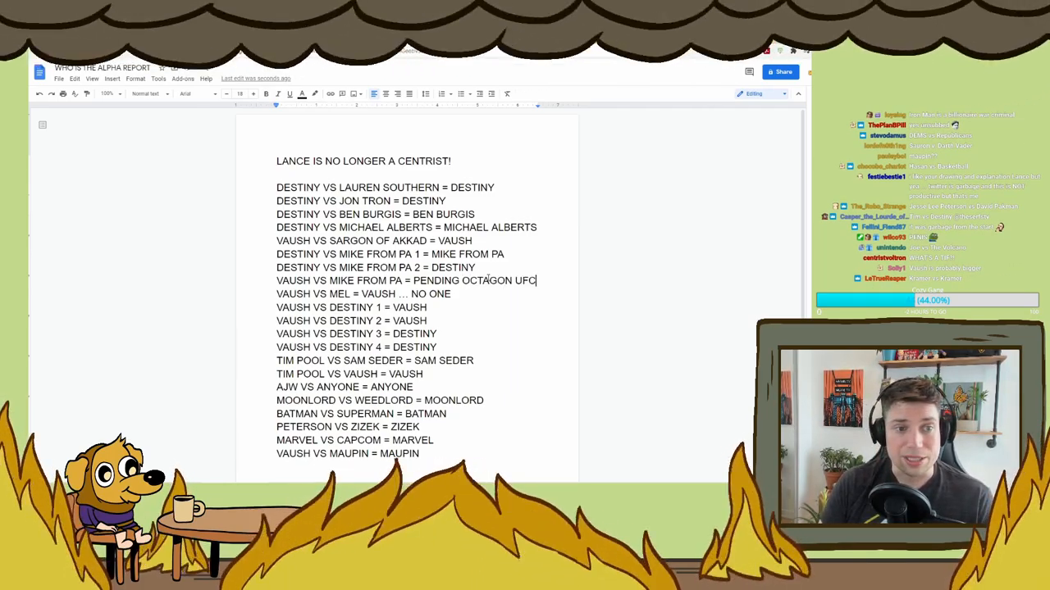
text(RESULTS)
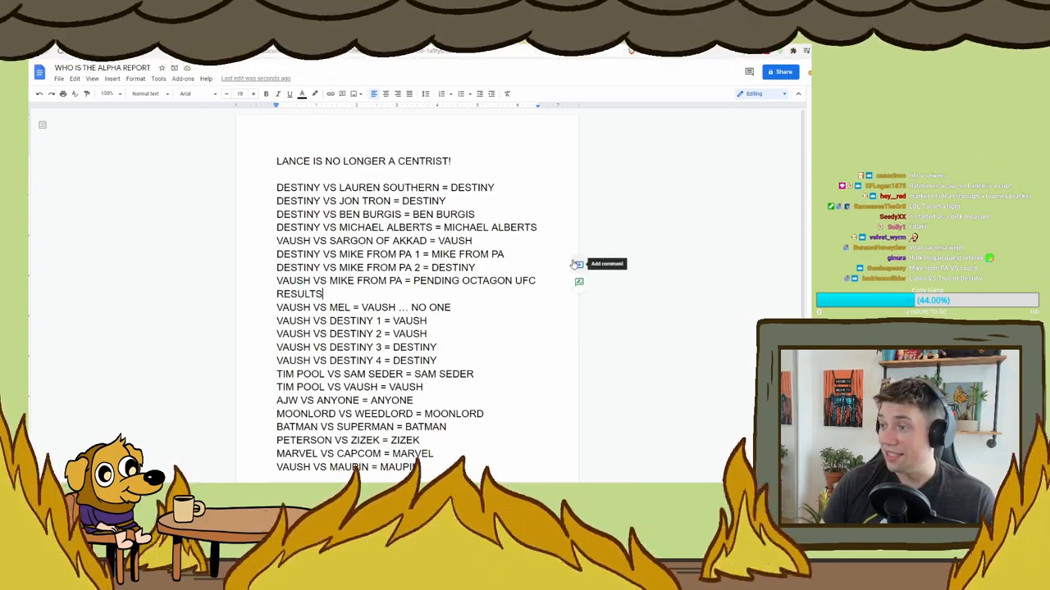
Step: Add 'KEVIN LOGAN VS MEL = KEVIN LOGAN' and 'HBOMB VS PRODUCTION SCHEDULE = PRODUCTION SCHEDULE'
scroll(down, 3)
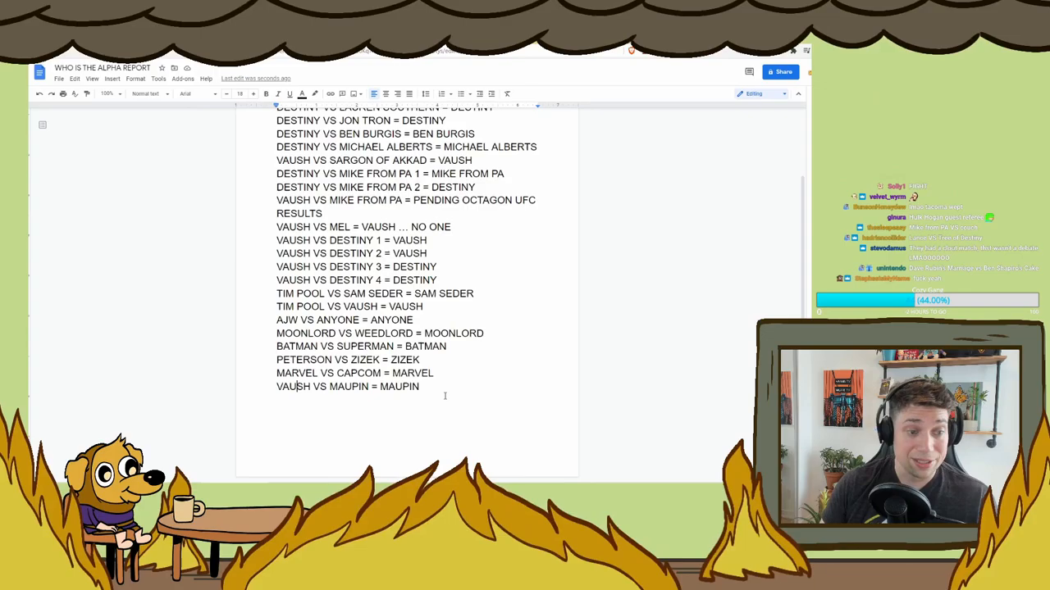
text(KEVIN LOGAN VS MEL = KEVIN LOGAN)
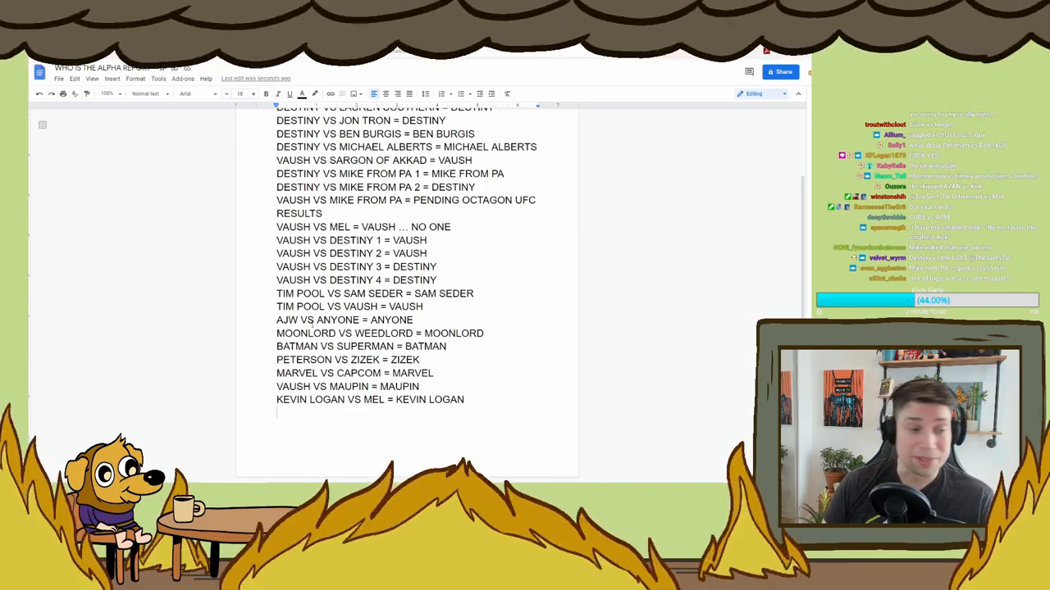
text(HB)
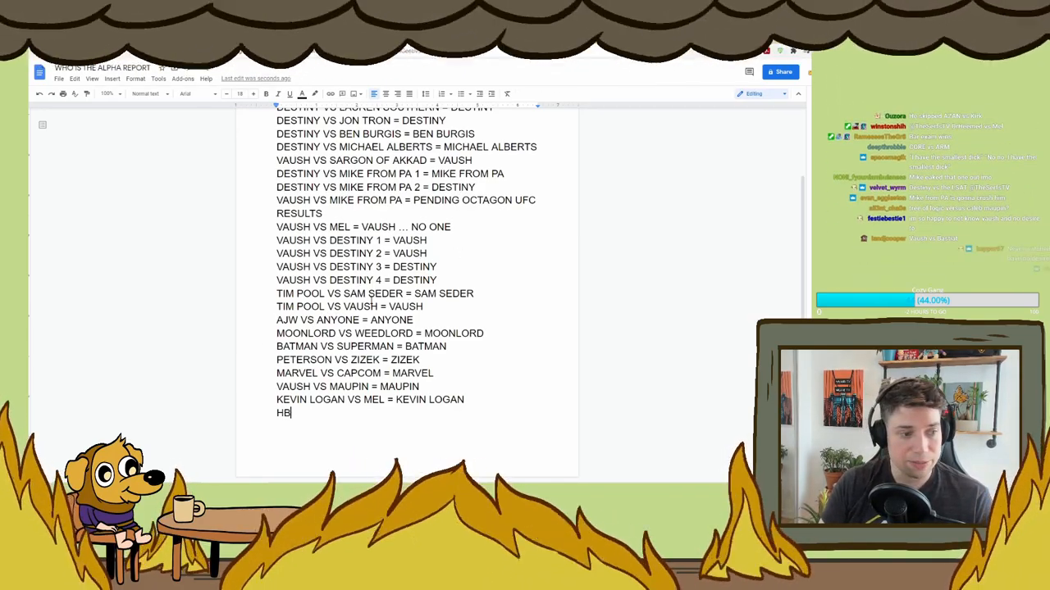
text(OMB VS P)
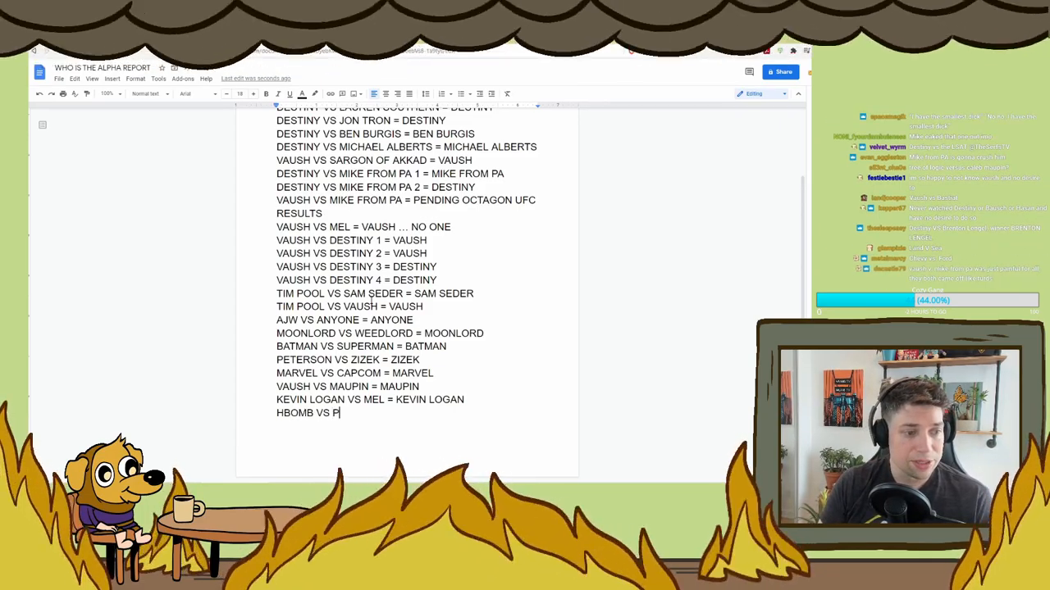
text(RODUCTION SCHEDULE)
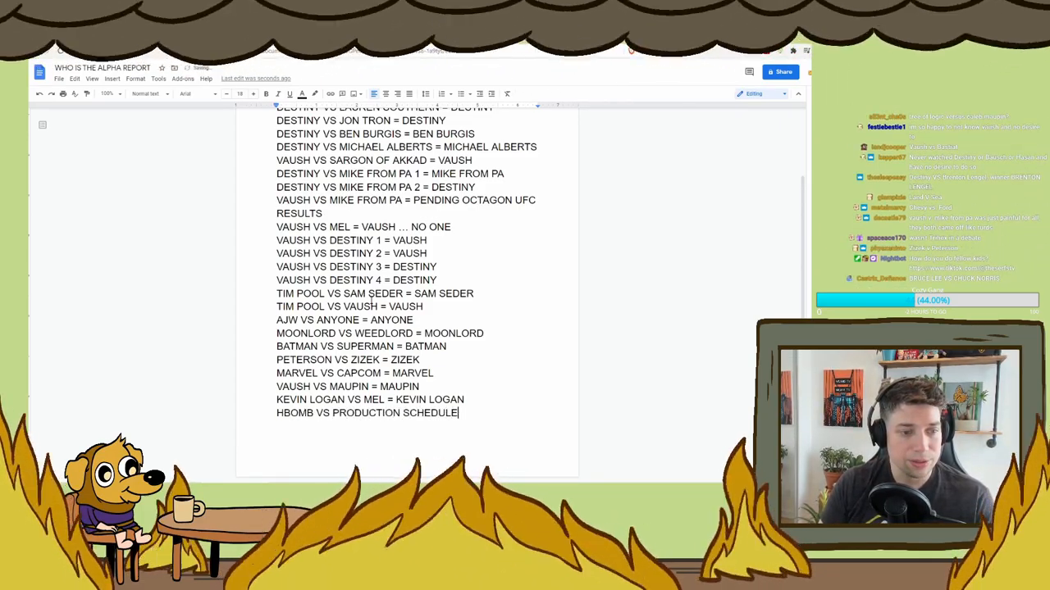
text(= PRODUCTION)
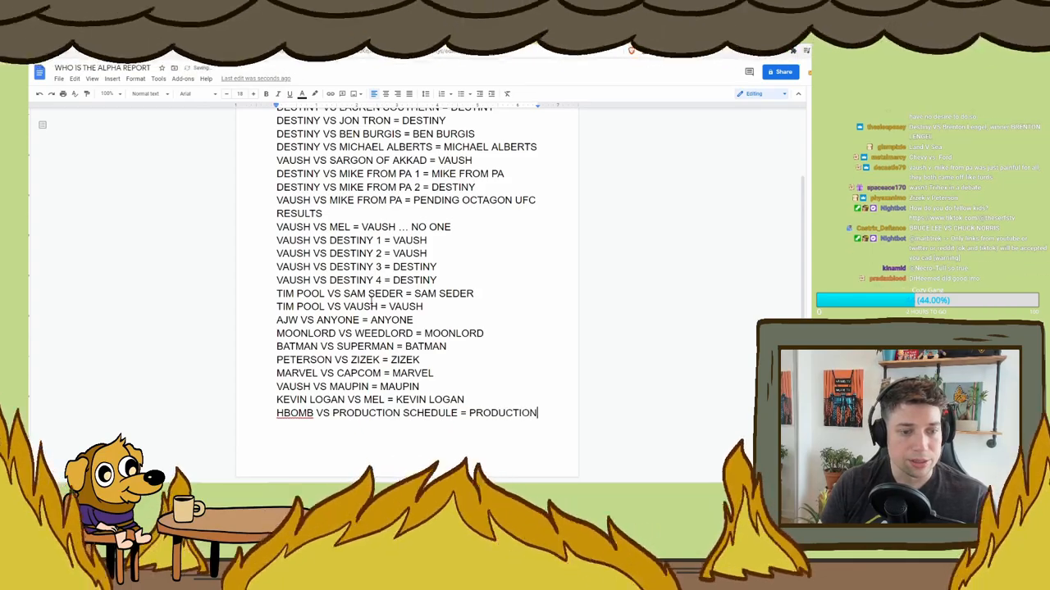
text(SCHEDULE)
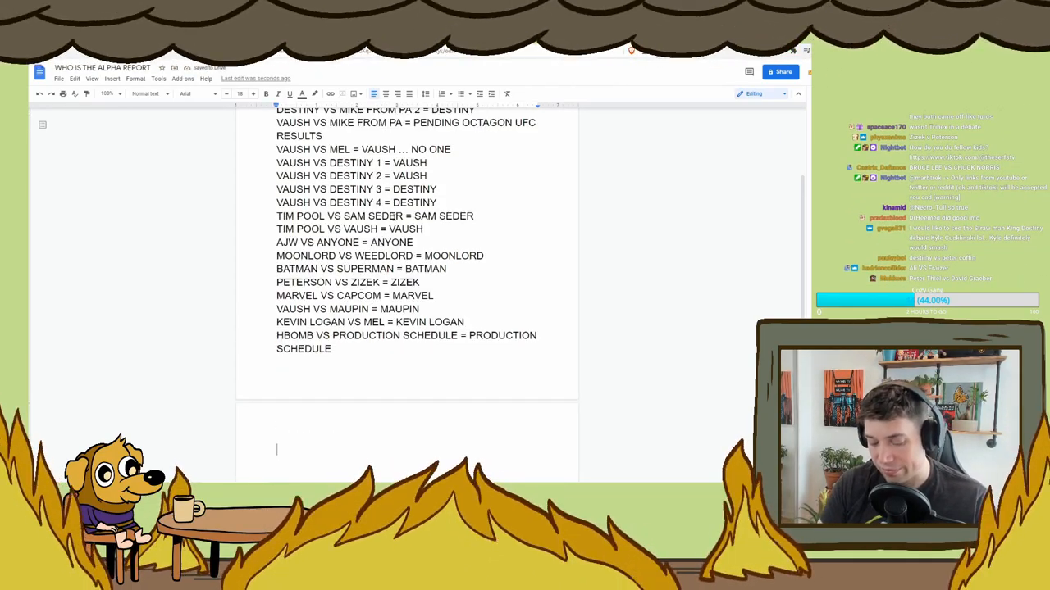
Step: Type 'DESTINY VS PETER COFFIN = MEMES' on the second page
text(DESTINY VS PETER COFFIN)
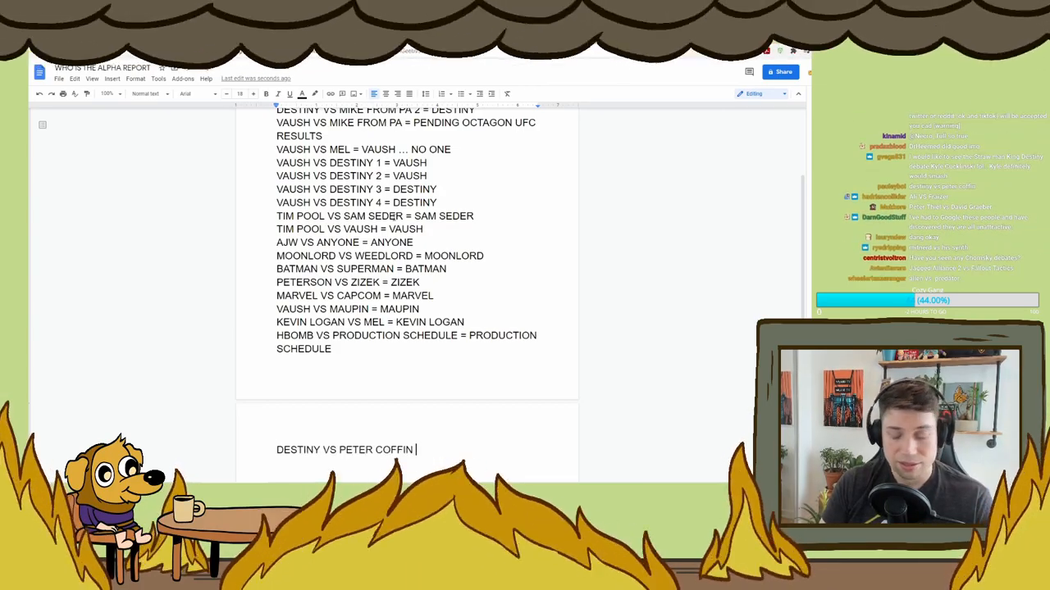
text(= MEMEW)
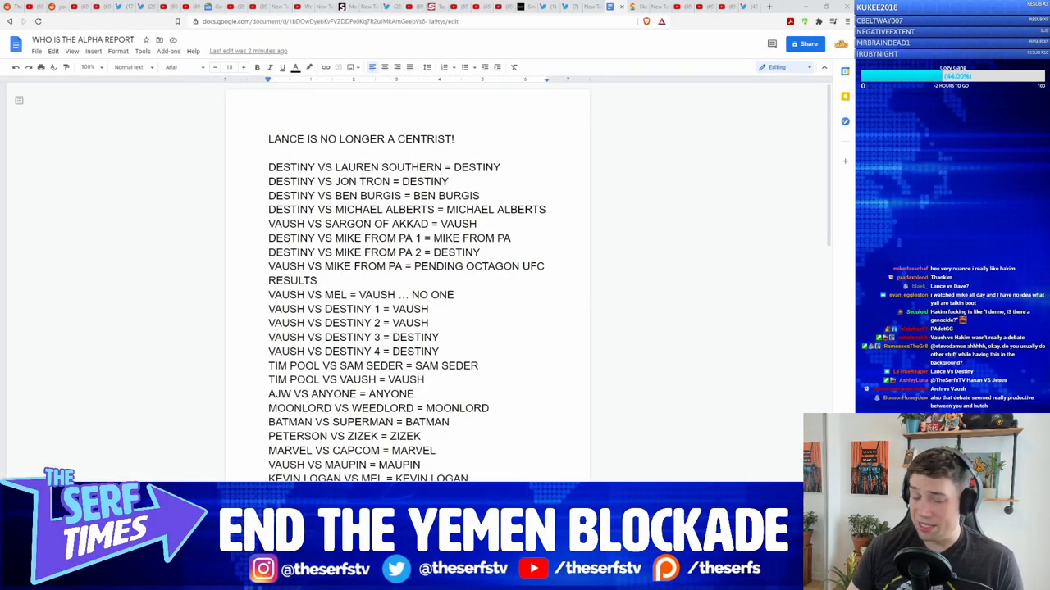
Step: Type 'HASAN VS 9/11 = HASAN' and 'DEVIL VS LIL NAS X = ALL OF US'
scroll(down, 3)
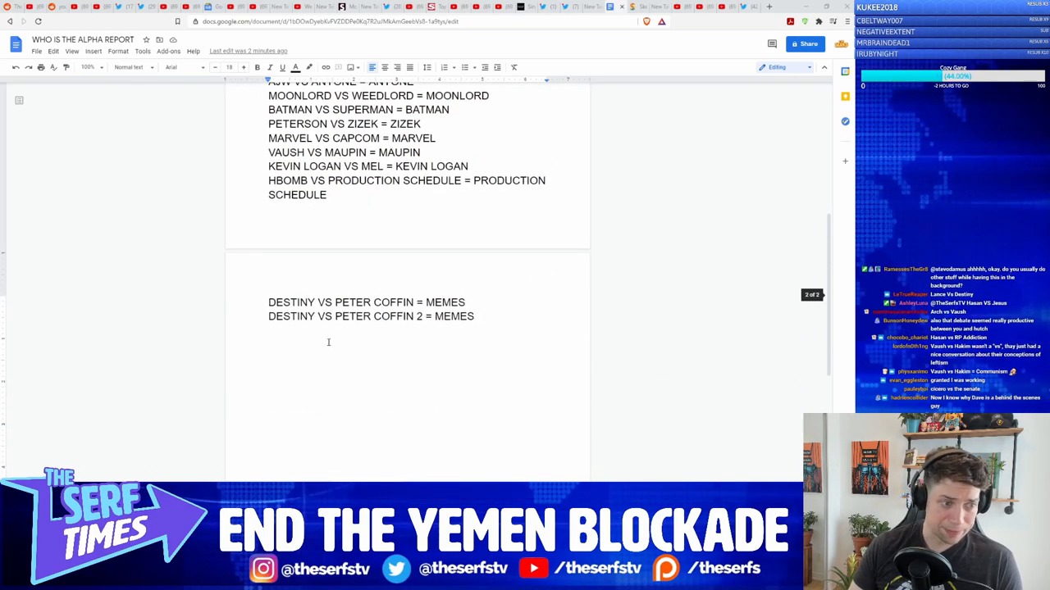
text(HASAN VS 9)
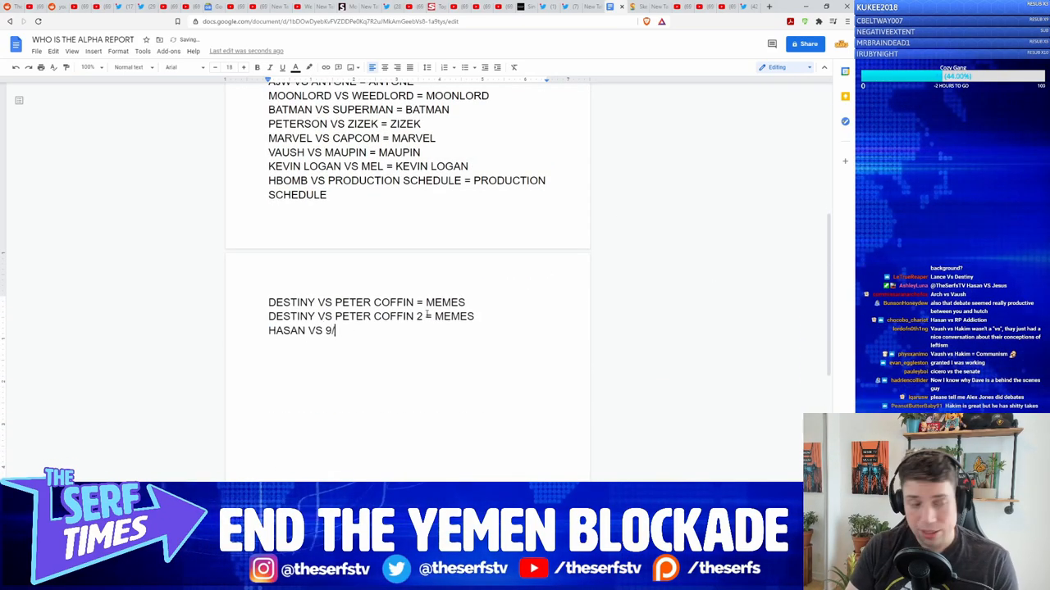
text(/11 = HAS)
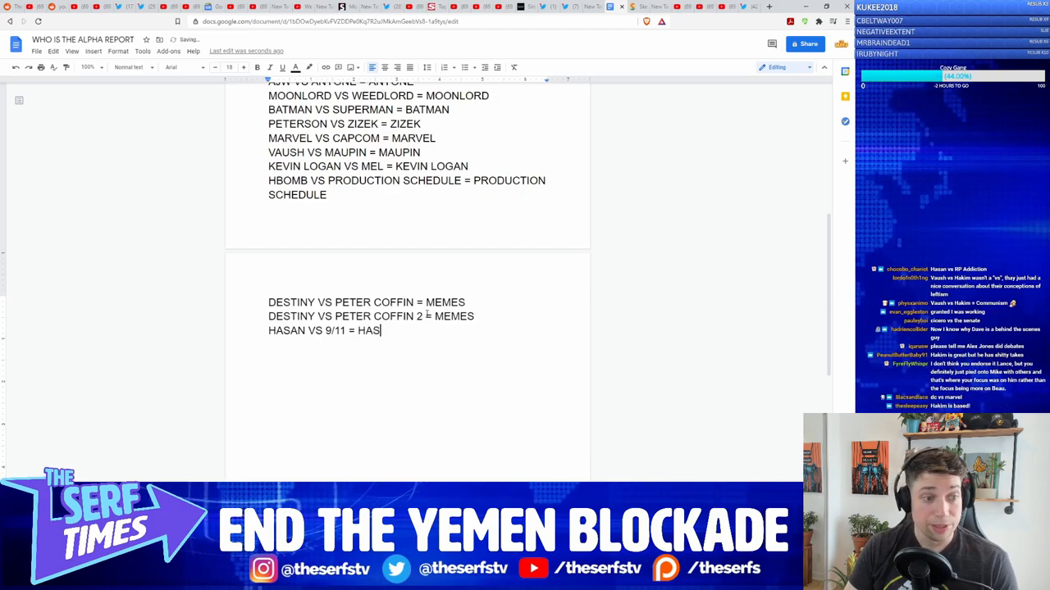
text(AN)
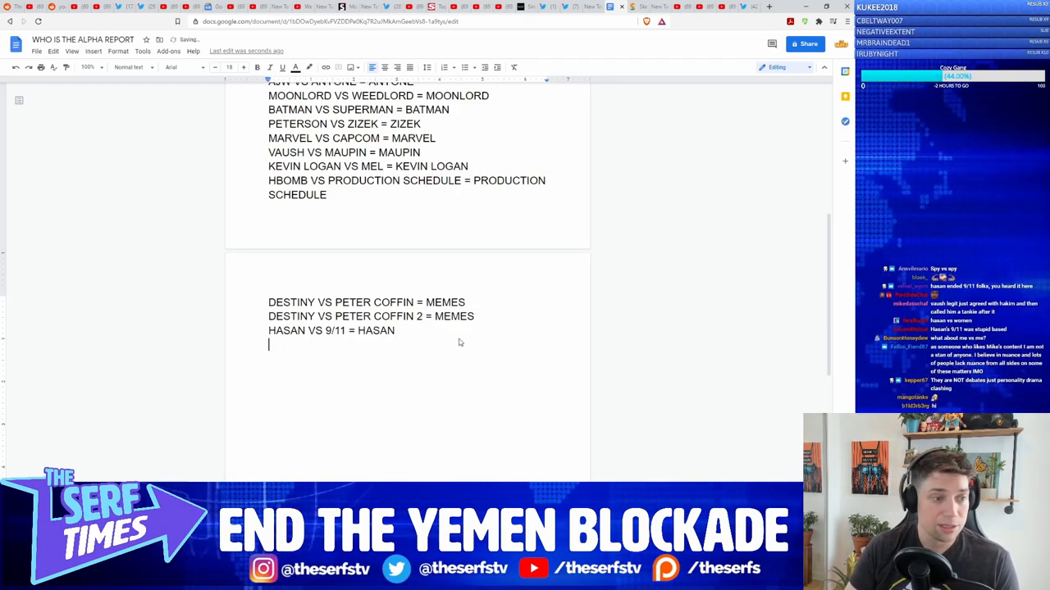
text(DEVIL VS LIL NAS X = ALL OF US)
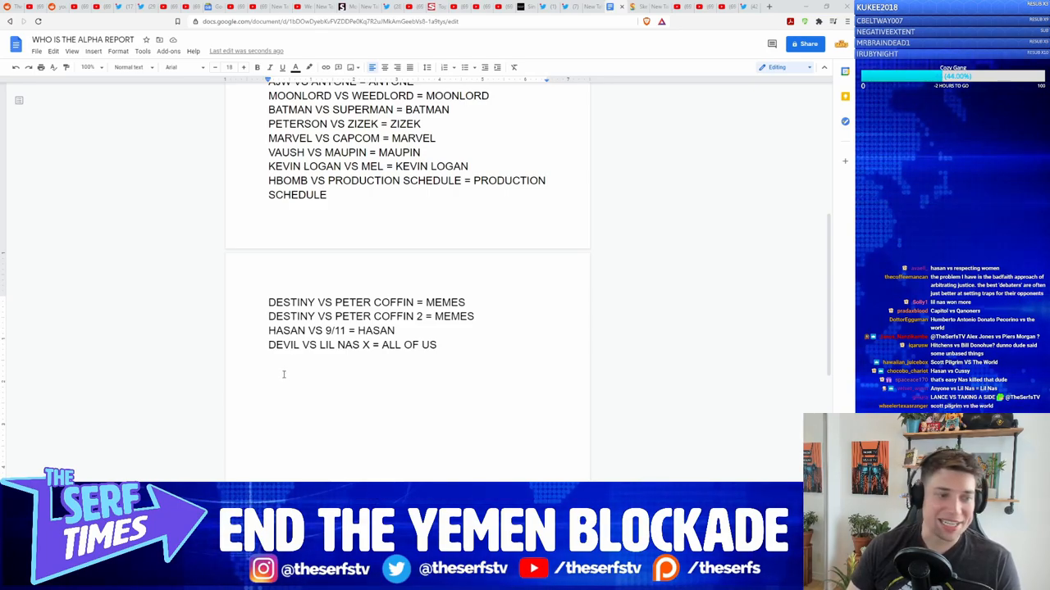
Step: Type the matchup 'LANCE VS TAKING A SIDE = TAKING A SIDE' on a new line
text(LANCE VS TAKING A)
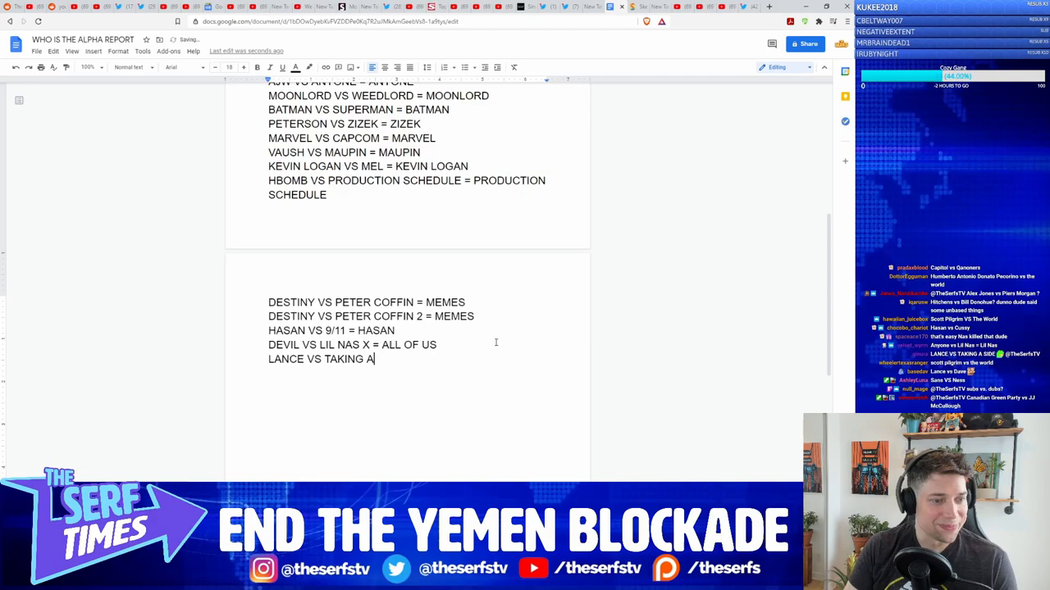
text(SIDE = TAKING A)
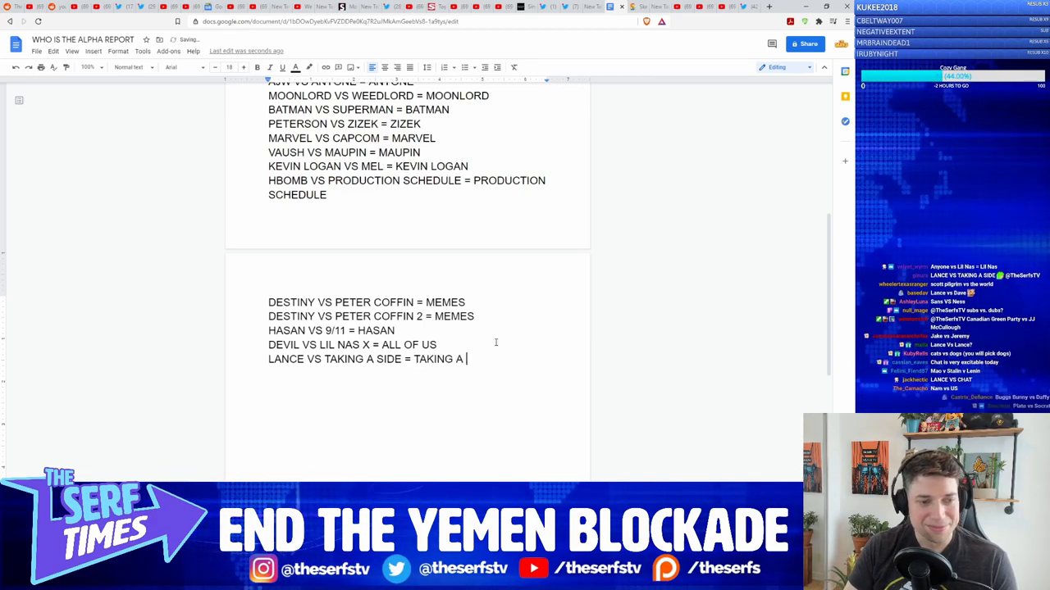
text(SIDE)
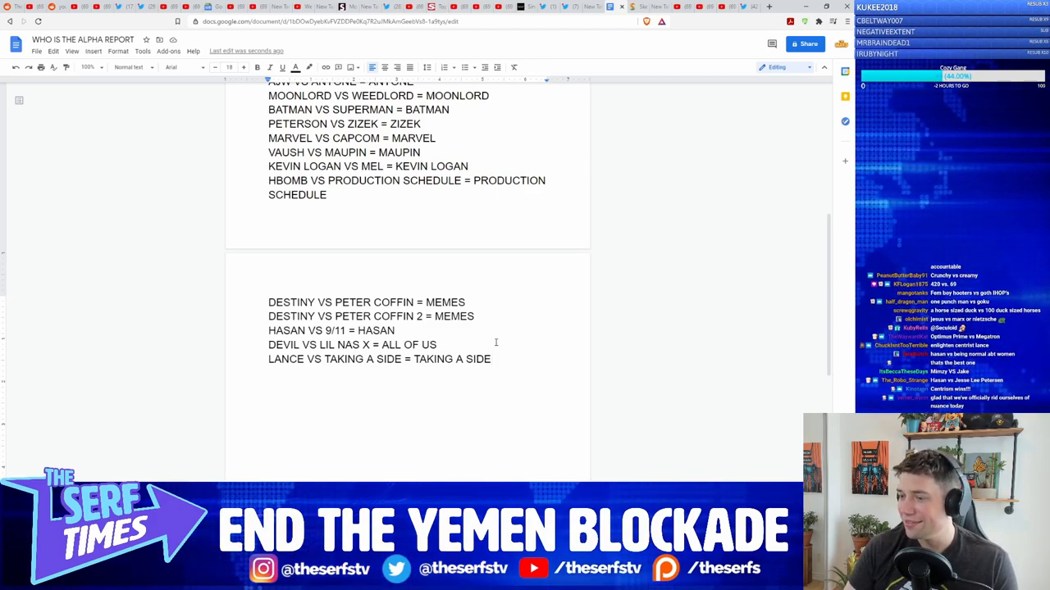
Step: Enter the joke matchup '420 vs 69 = 69' and start a new line
text(420 vs 69 = 69)
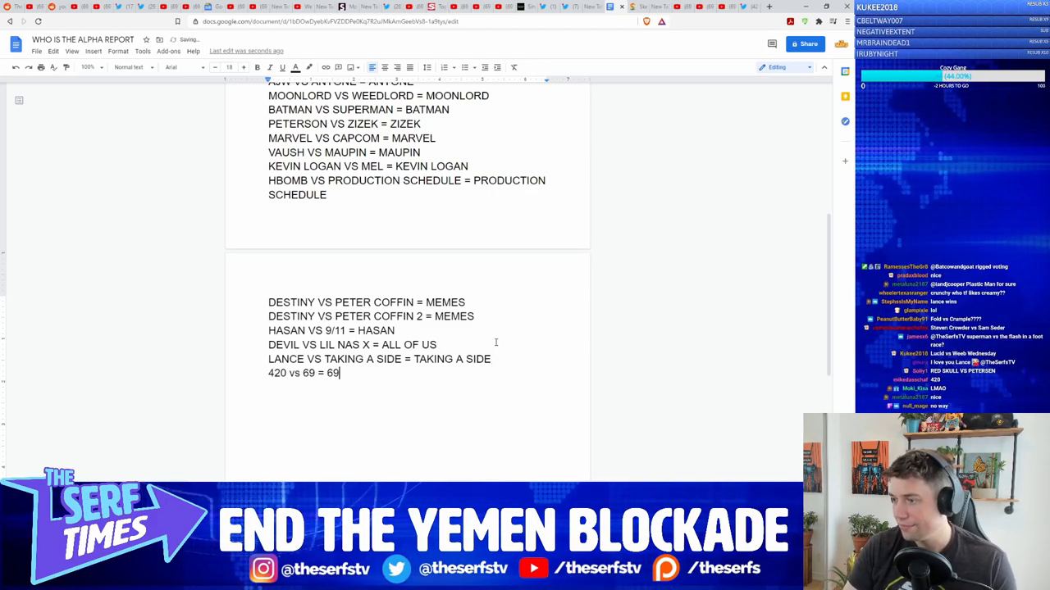
key(enter)
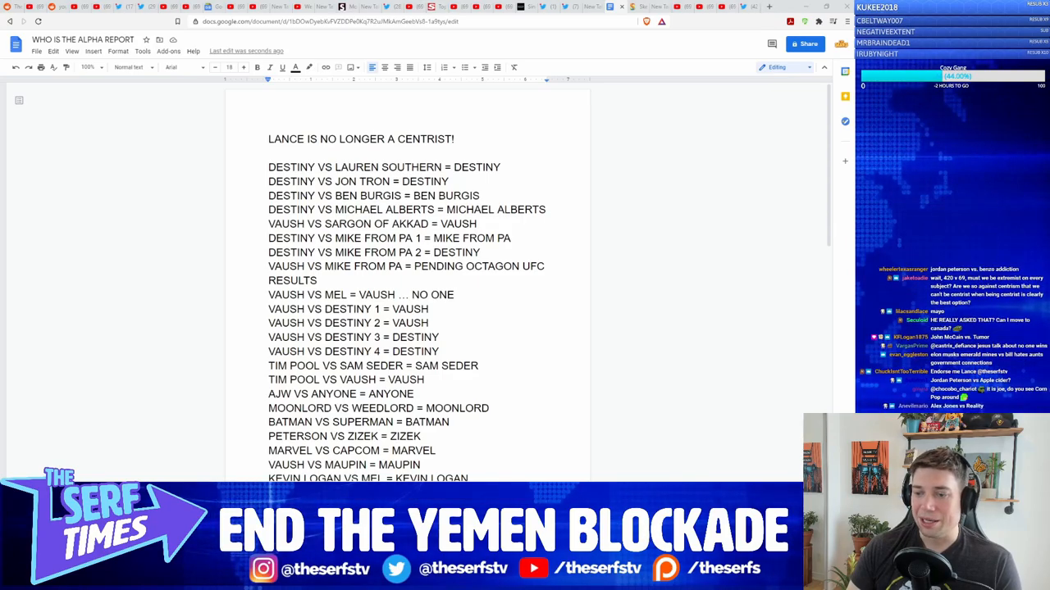
Step: Add 'MUTED VS STARE INTO SPACE = stare into space', then switch to the sketch.io tab
scroll(down, 3)
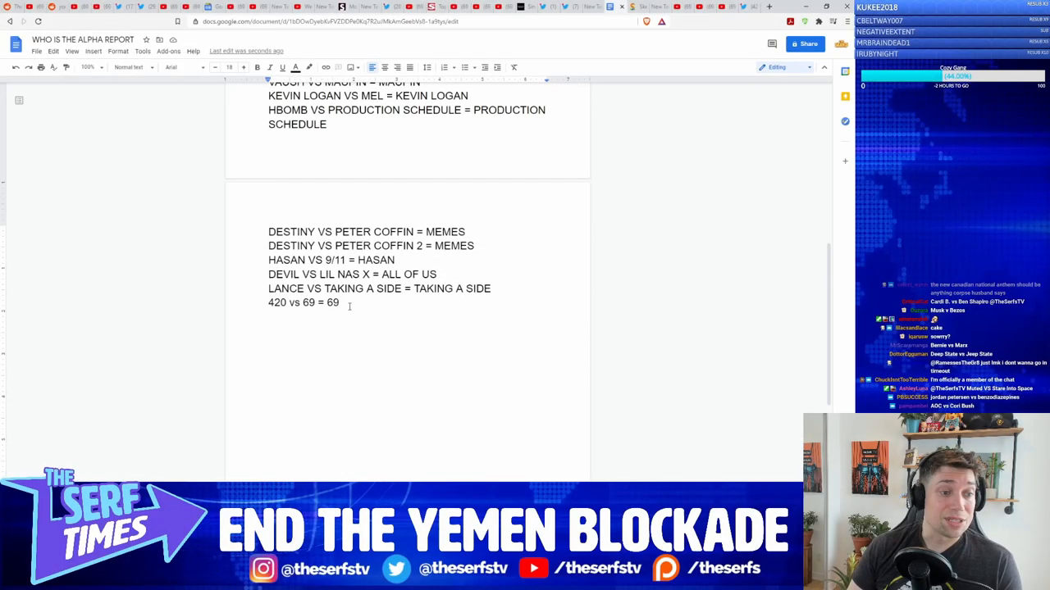
text(MUTE)
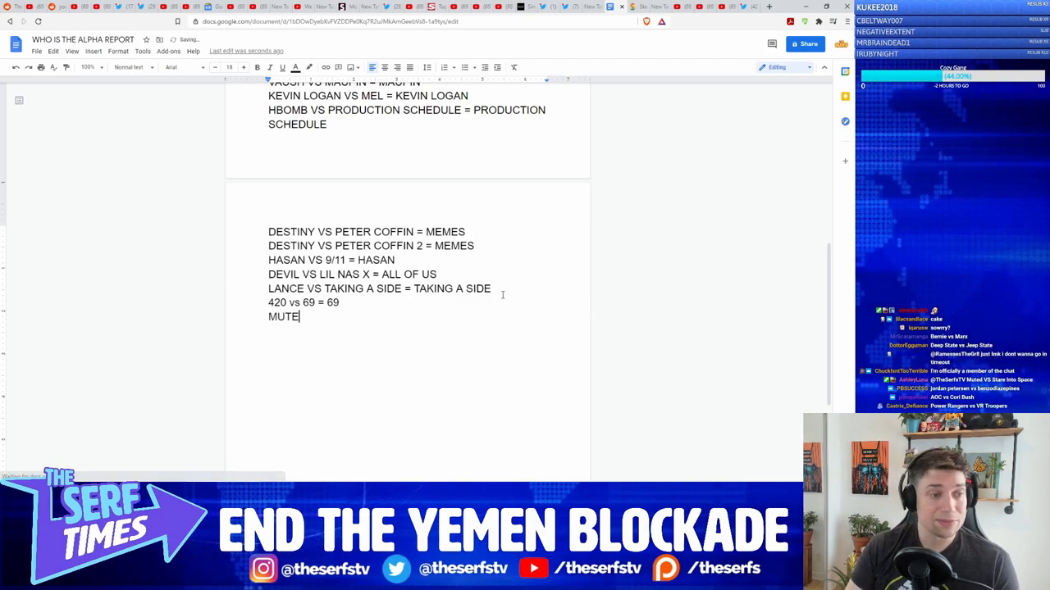
text(D VS STARE INTO SPACE = stare)
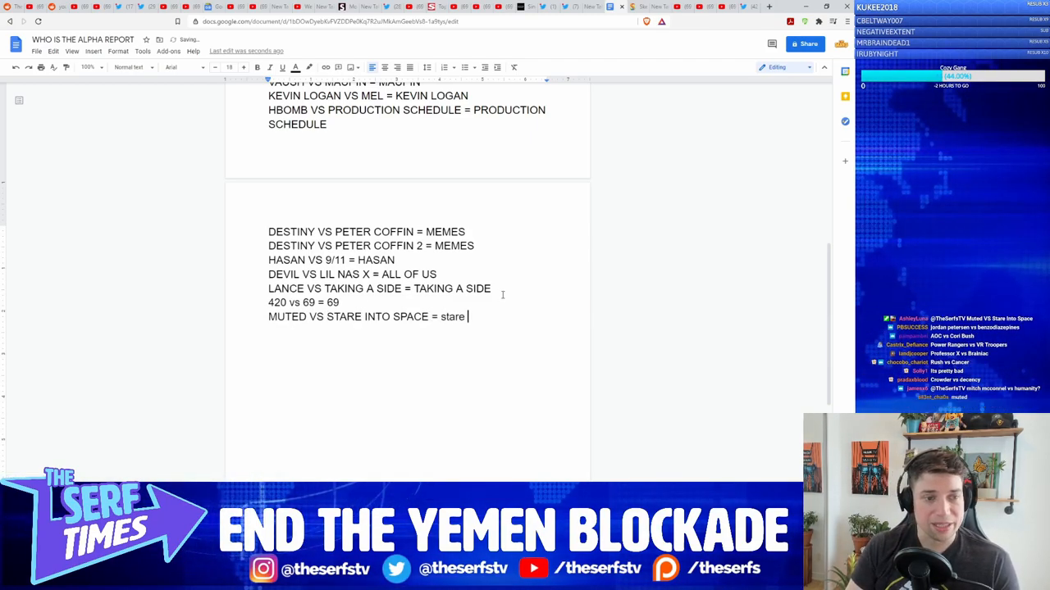
text(into space)
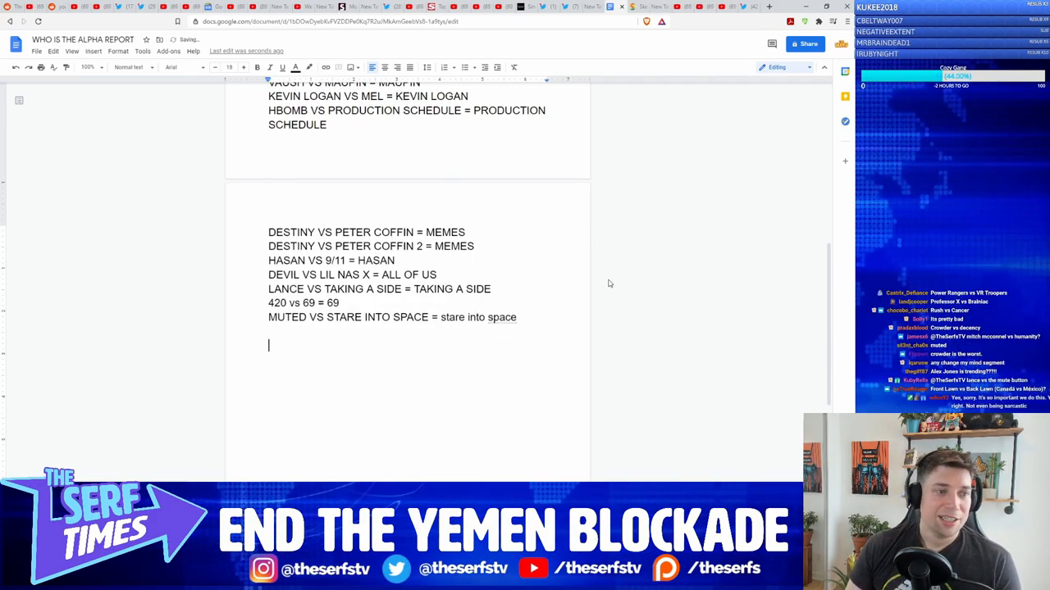
scroll(up, 3)
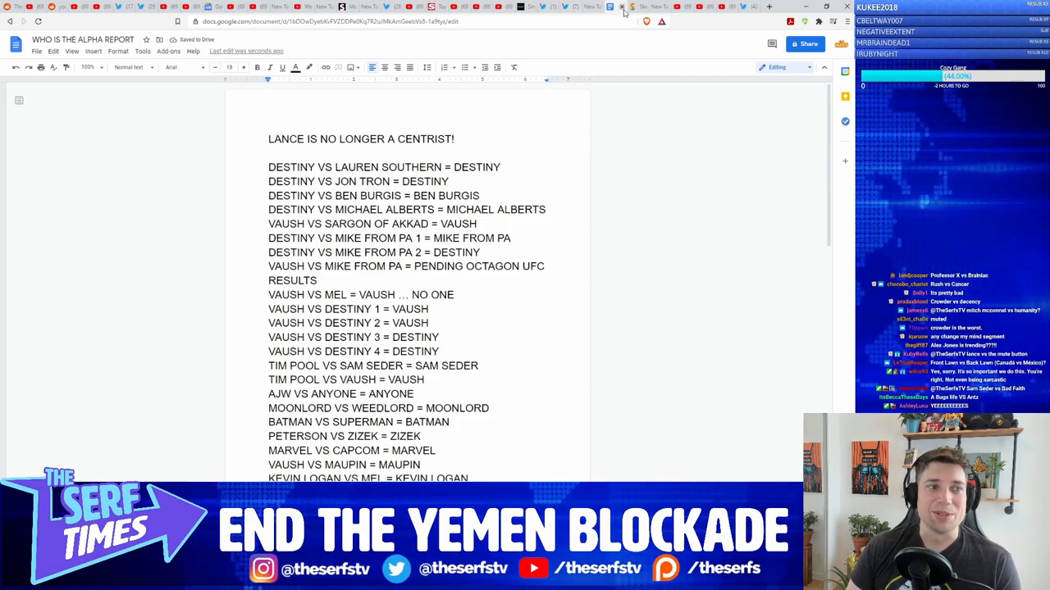
click(644, 7)
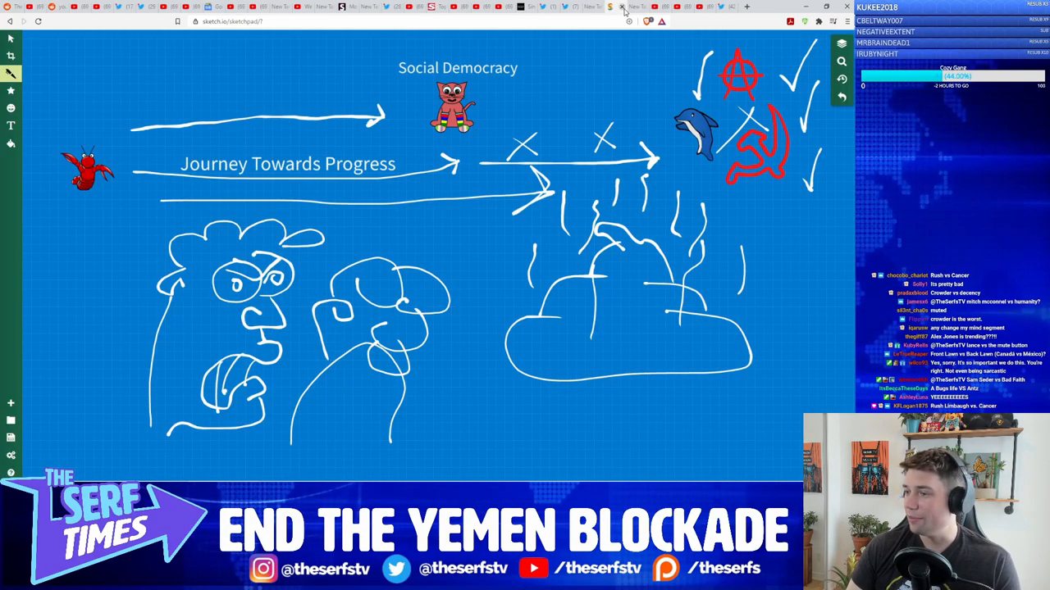